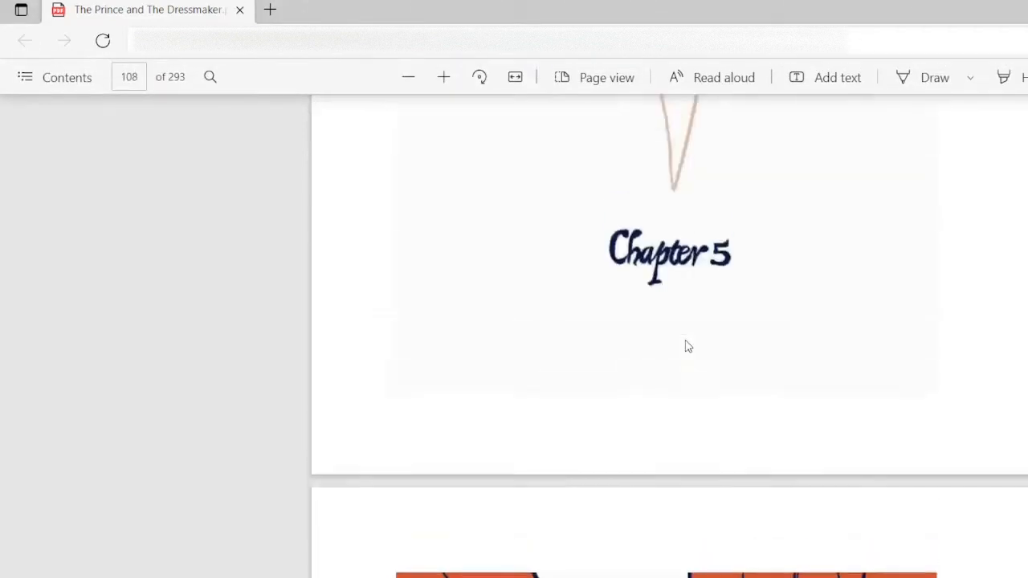
{"action": "scroll", "scroll_direction": "down", "scroll_amount": 3}
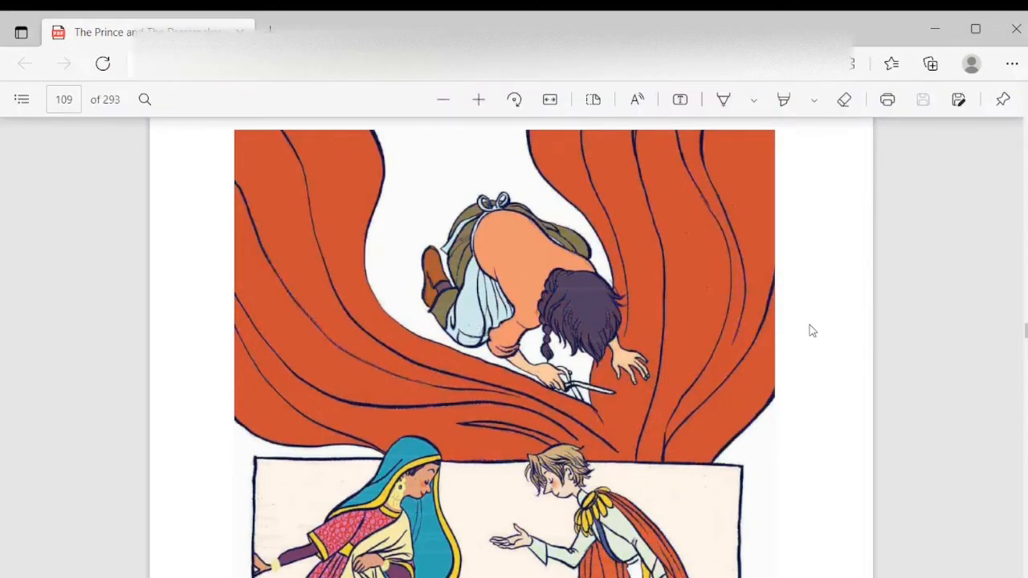
{"action": "scroll", "scroll_direction": "down", "scroll_amount": 3}
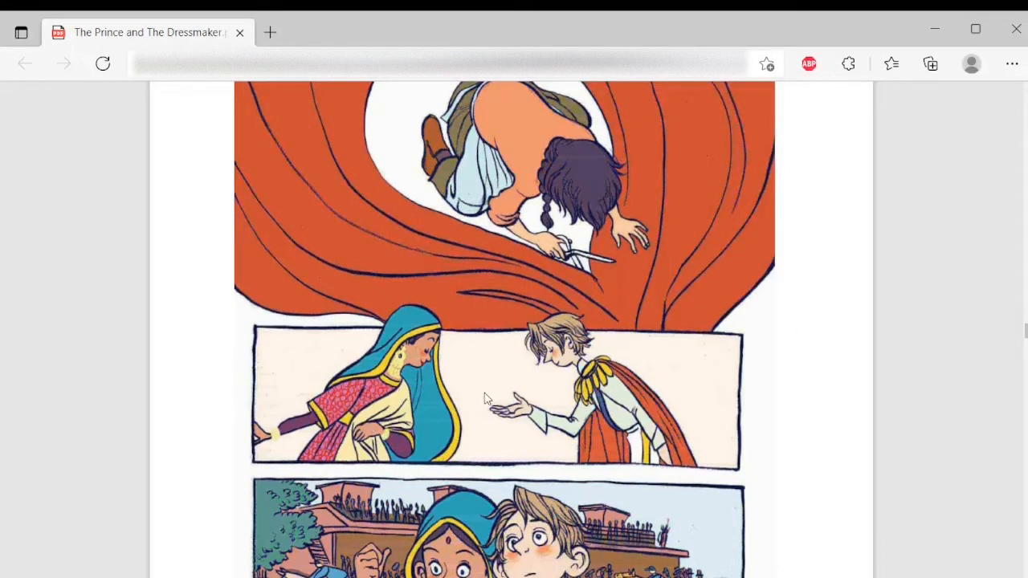
{"action": "mouse_move", "coordinate": [495, 390]}
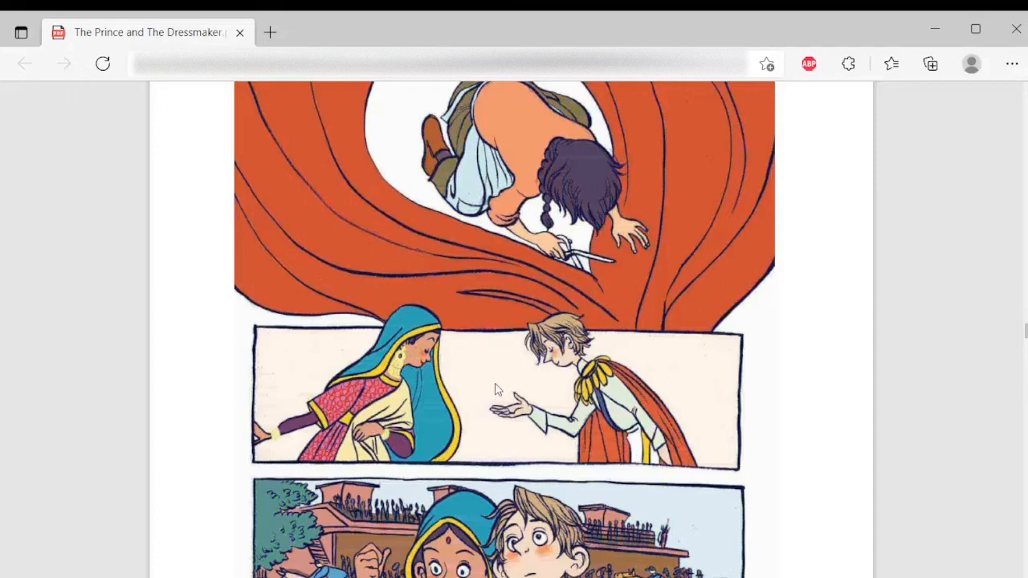
{"action": "scroll", "scroll_direction": "down", "scroll_amount": 3}
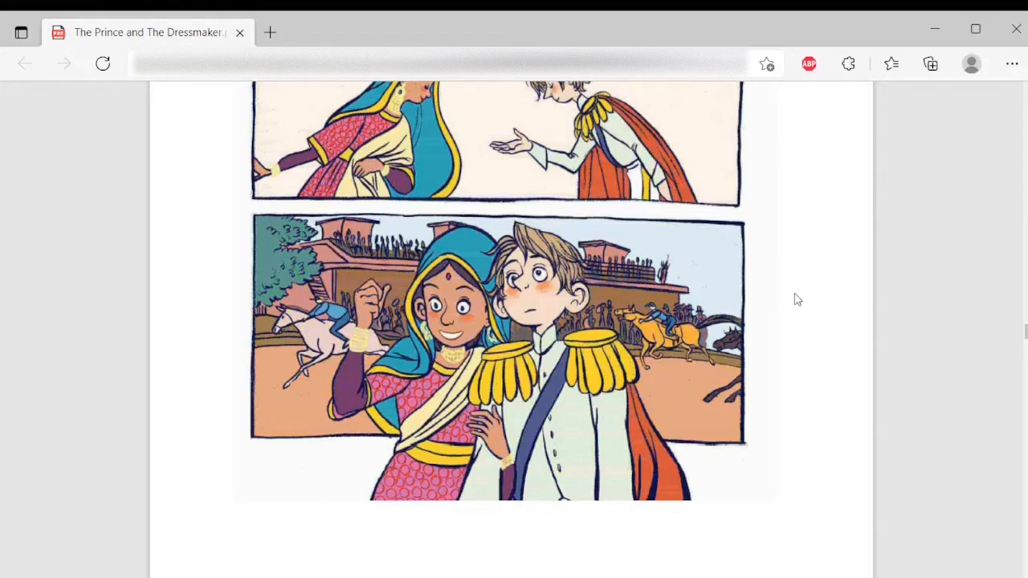
{"action": "scroll", "scroll_direction": "down", "scroll_amount": 3}
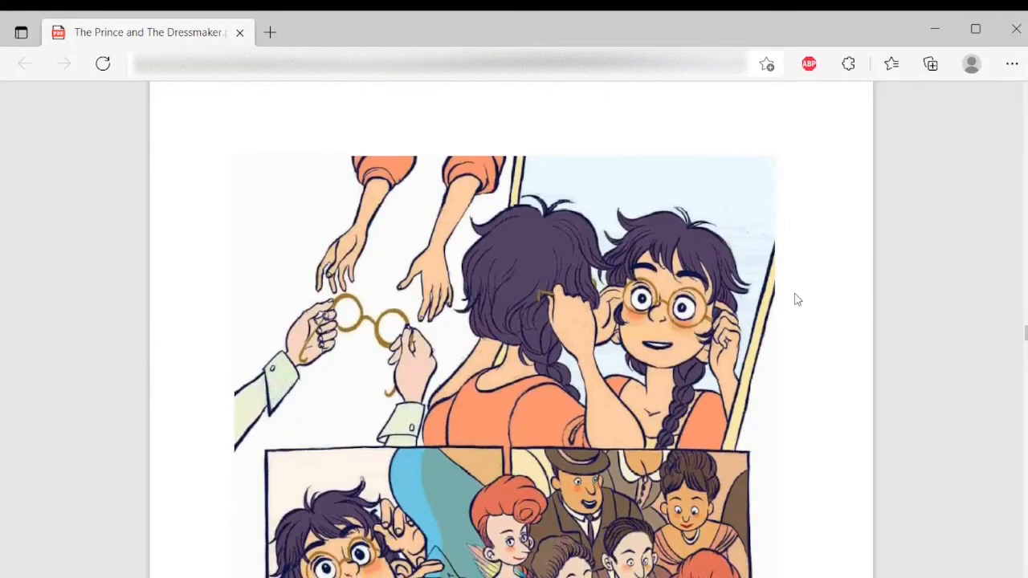
{"action": "scroll", "scroll_direction": "down", "scroll_amount": 3}
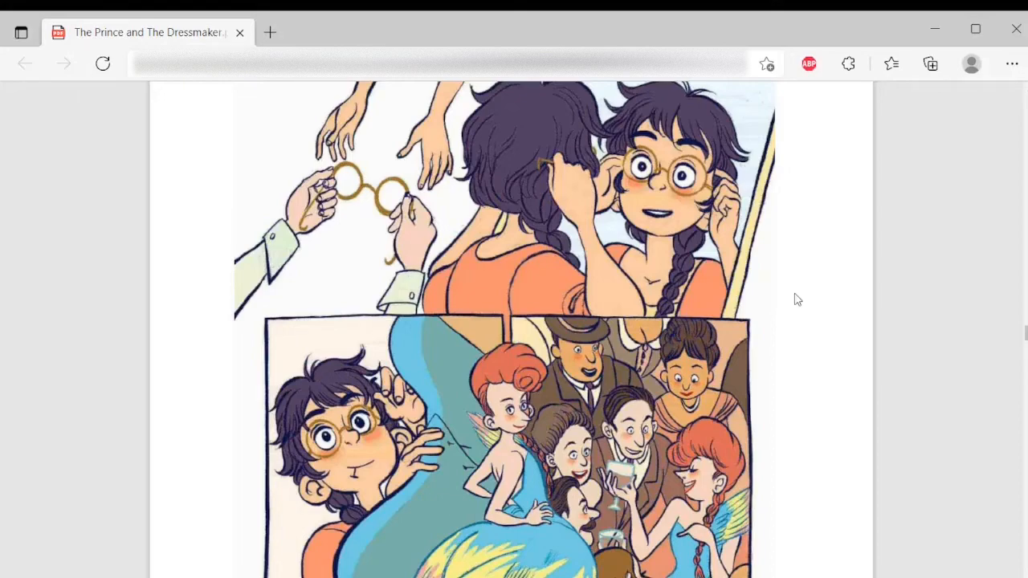
{"action": "scroll", "scroll_direction": "down", "scroll_amount": 3}
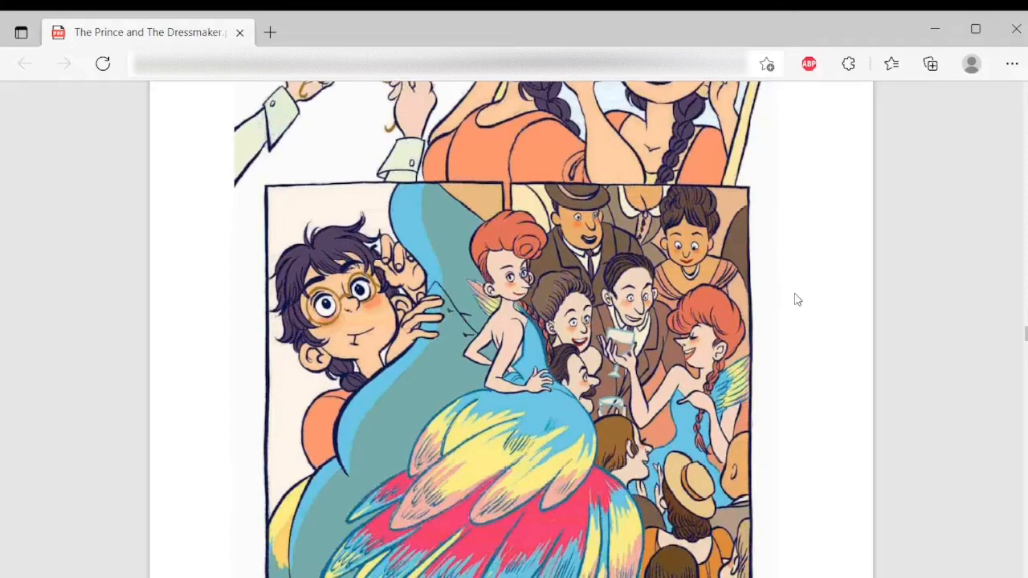
{"action": "scroll", "scroll_direction": "down", "scroll_amount": 3}
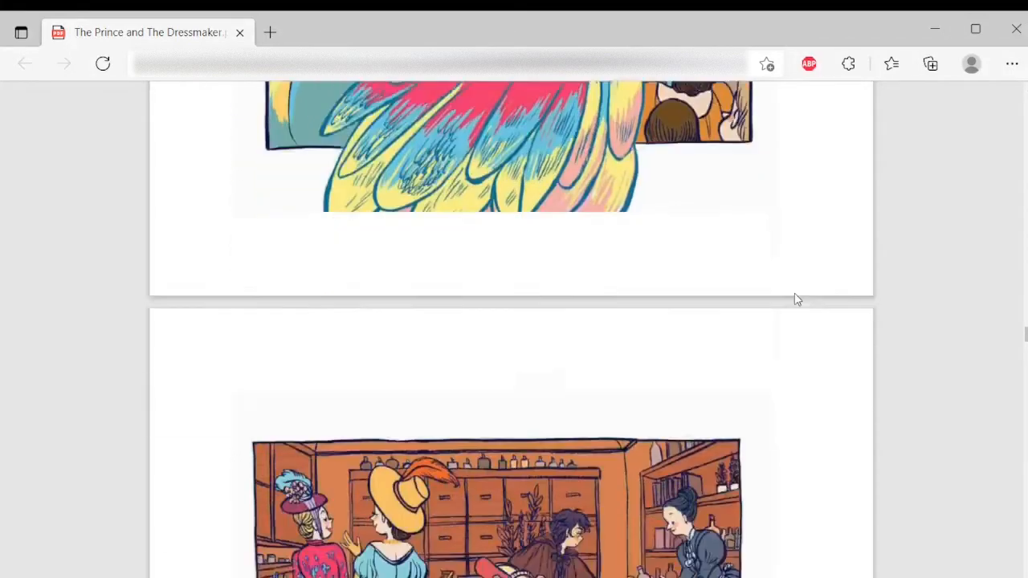
{"action": "scroll", "scroll_direction": "down", "scroll_amount": 3}
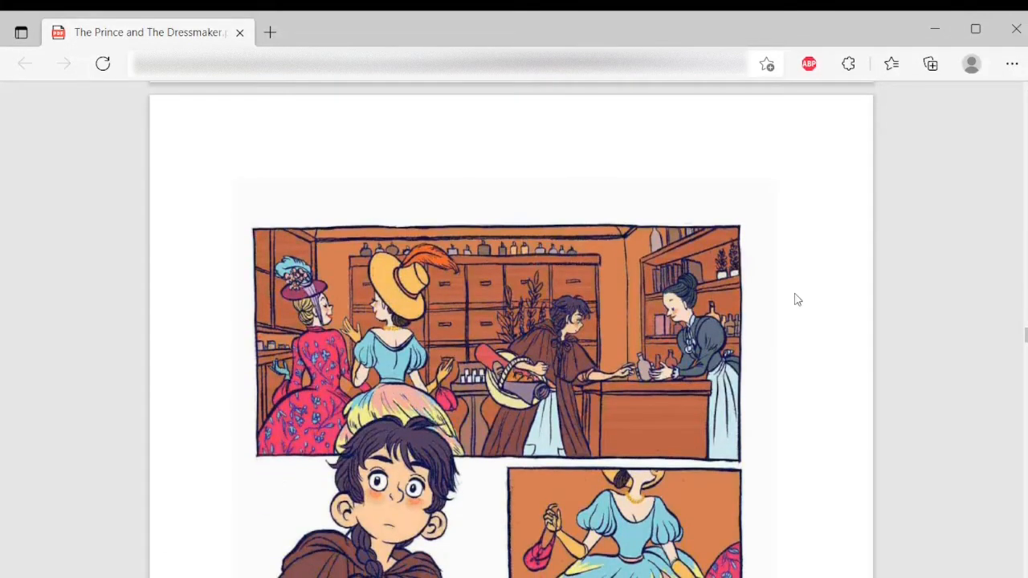
{"action": "scroll", "scroll_direction": "down", "scroll_amount": 3}
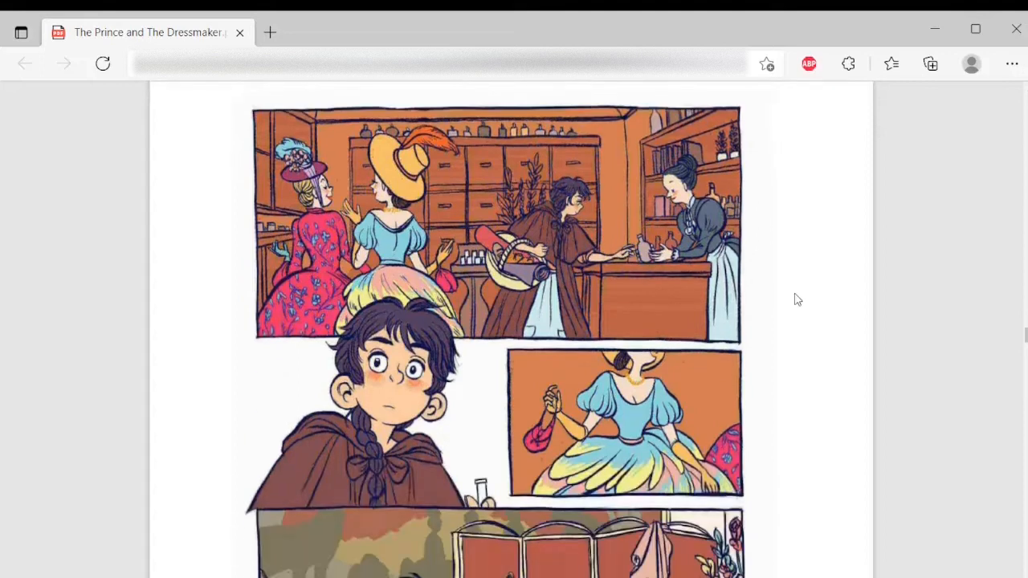
{"action": "scroll", "scroll_direction": "down", "scroll_amount": 3}
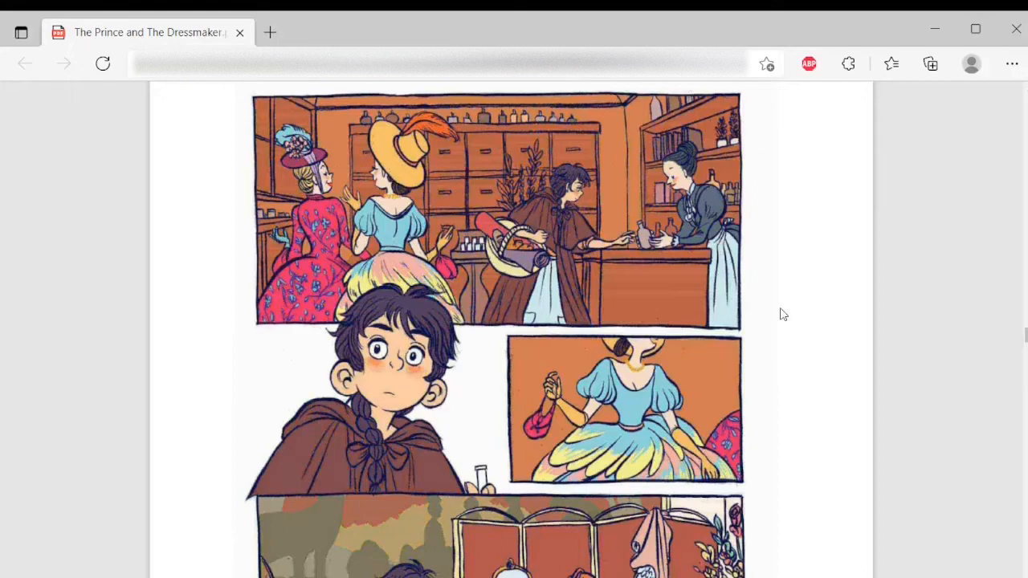
{"action": "scroll", "scroll_direction": "down", "scroll_amount": 3}
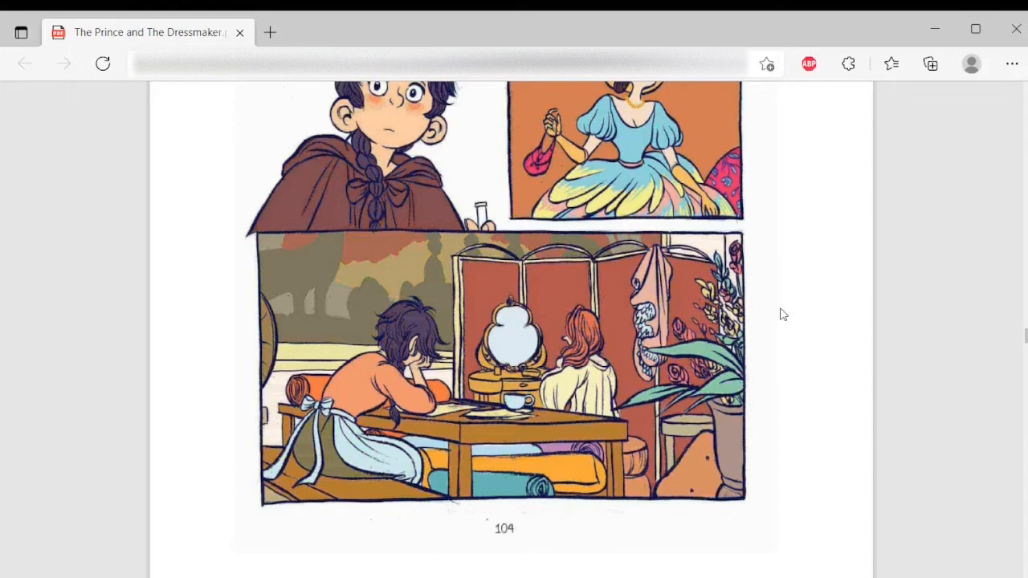
{"action": "mouse_move", "coordinate": [784, 303]}
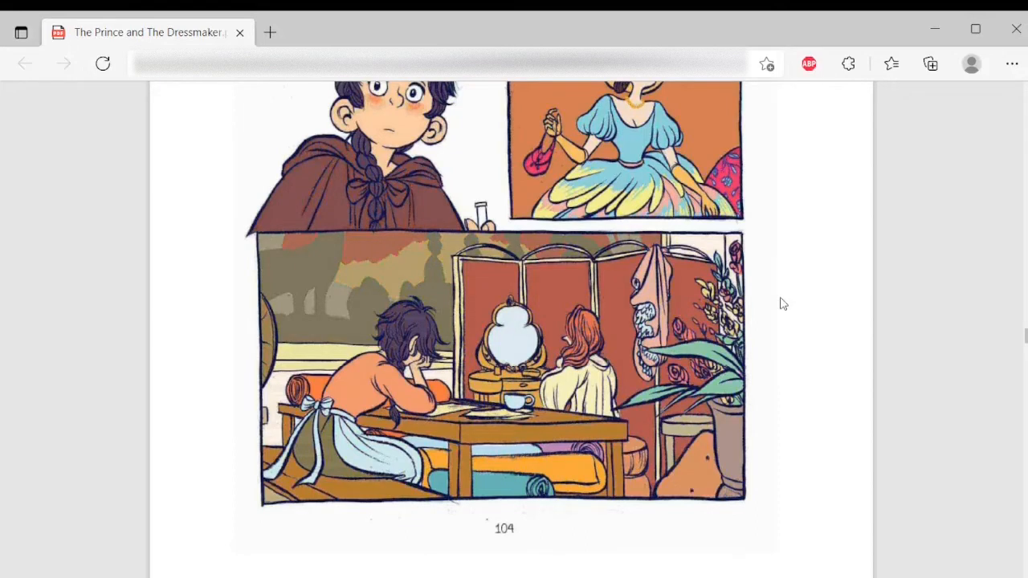
{"action": "scroll", "scroll_direction": "down", "scroll_amount": 3}
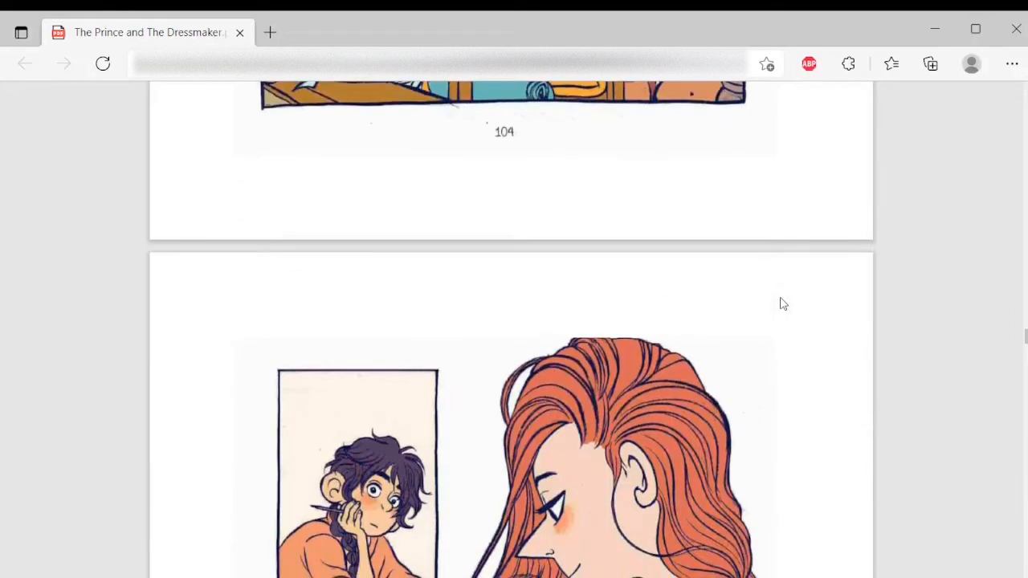
{"action": "scroll", "scroll_direction": "down", "scroll_amount": 3}
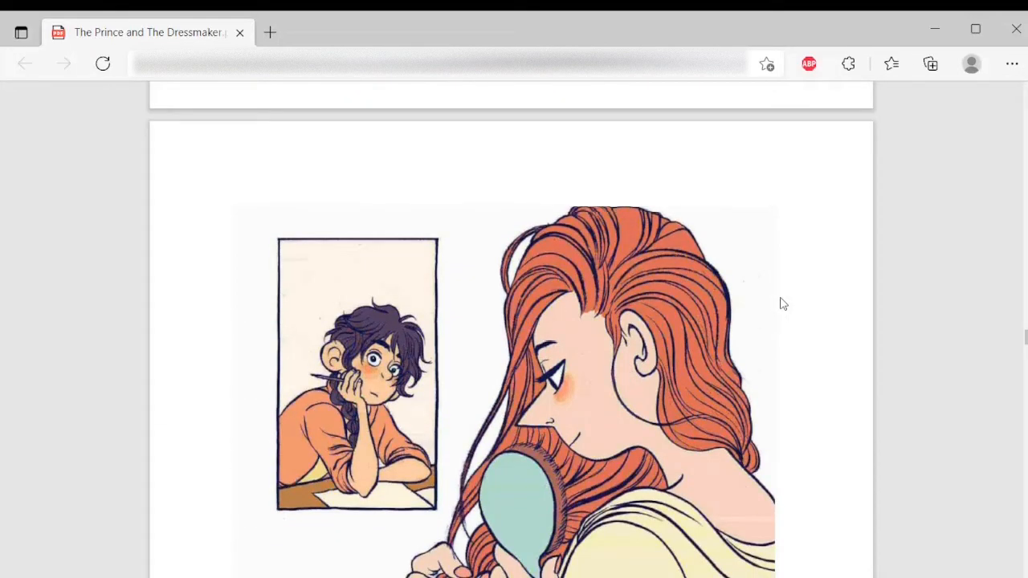
{"action": "scroll", "scroll_direction": "down", "scroll_amount": 3}
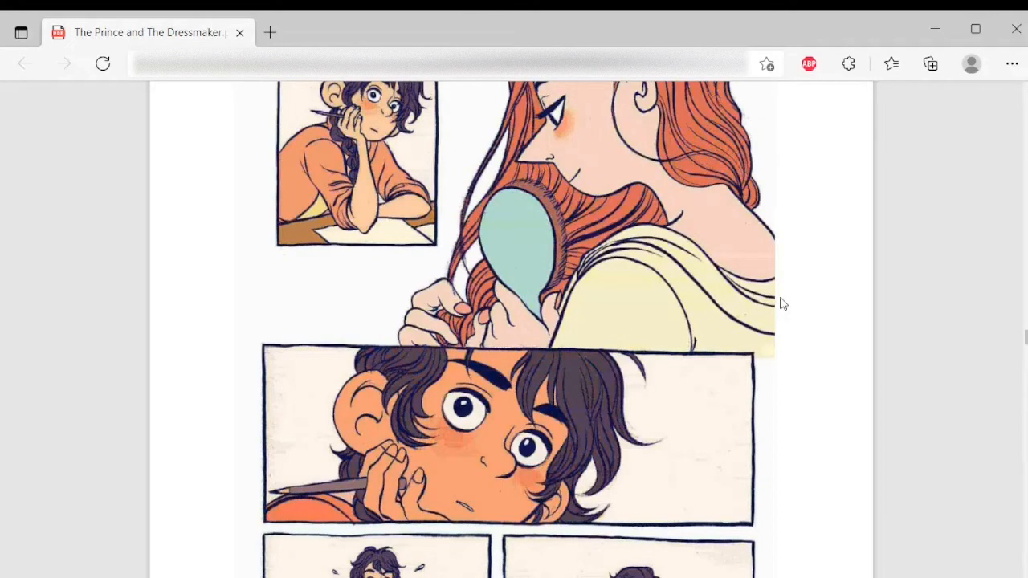
{"action": "scroll", "scroll_direction": "down", "scroll_amount": 3}
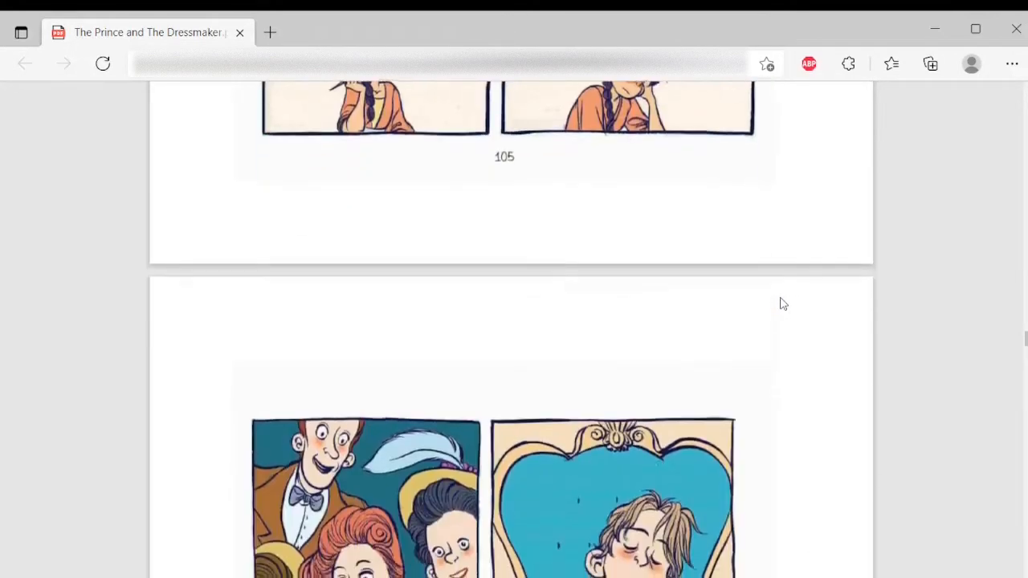
{"action": "scroll", "scroll_direction": "down", "scroll_amount": 3}
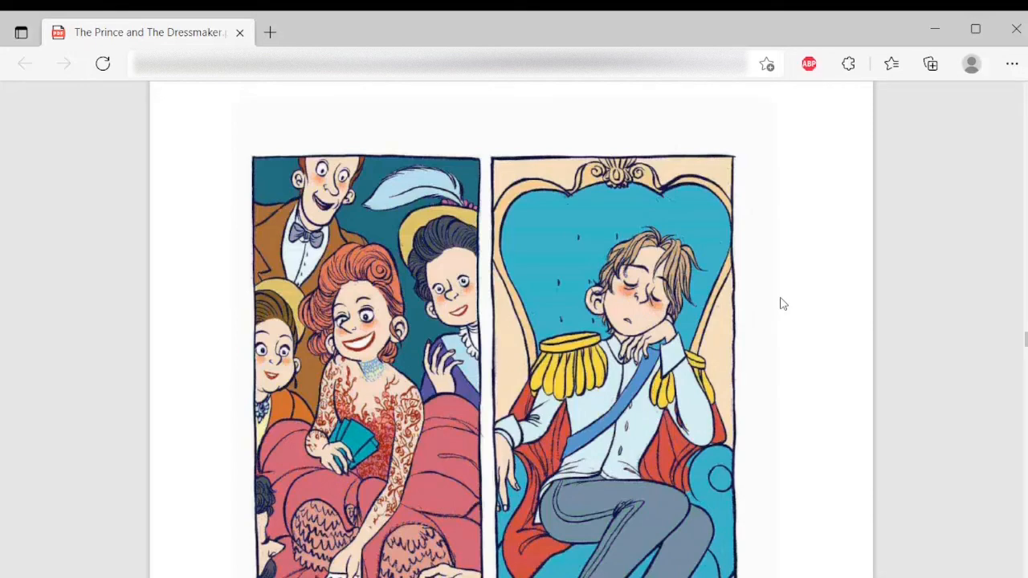
{"action": "scroll", "scroll_direction": "down", "scroll_amount": 3}
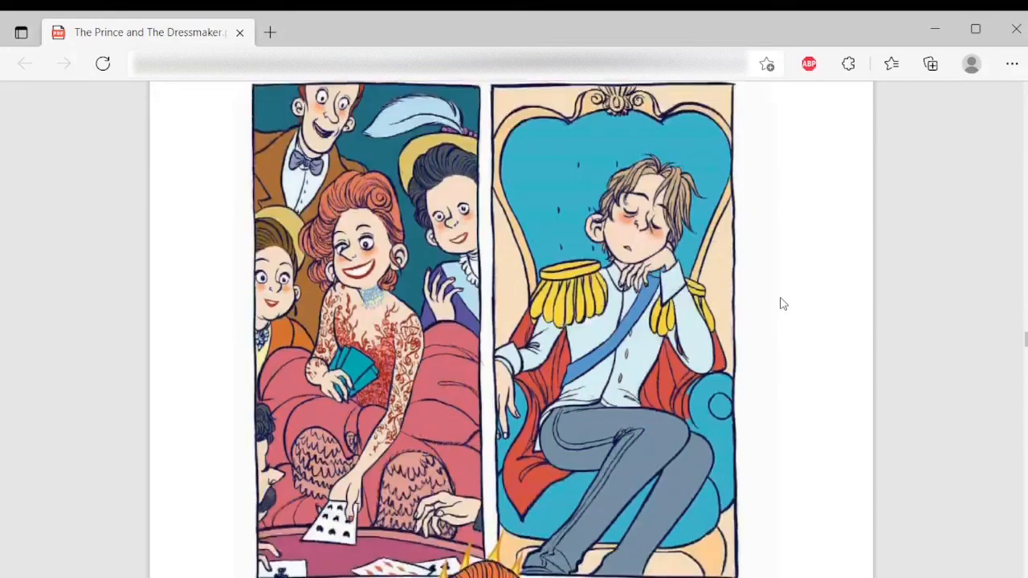
{"action": "scroll", "scroll_direction": "down", "scroll_amount": 3}
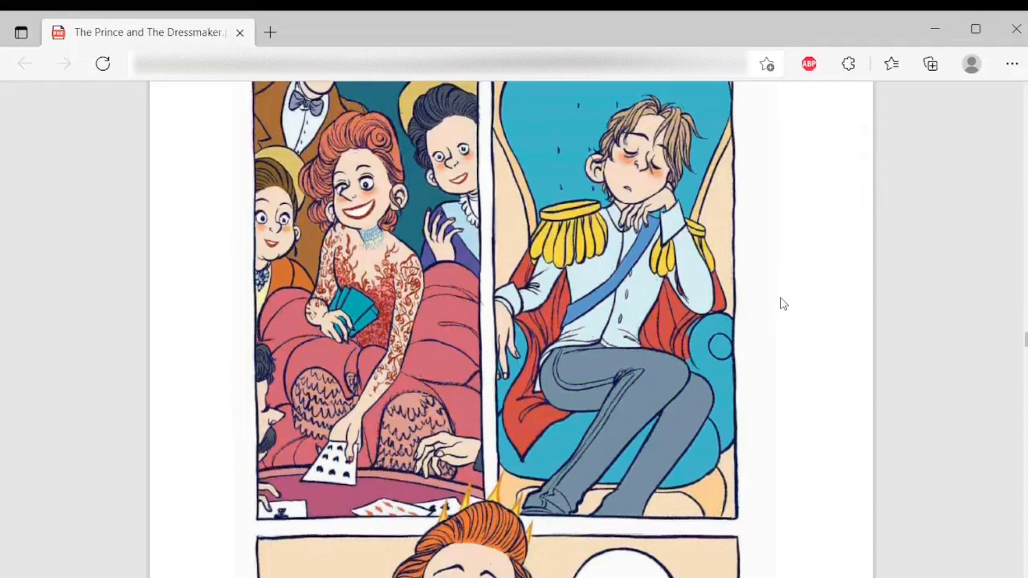
{"action": "scroll", "scroll_direction": "down", "scroll_amount": 3}
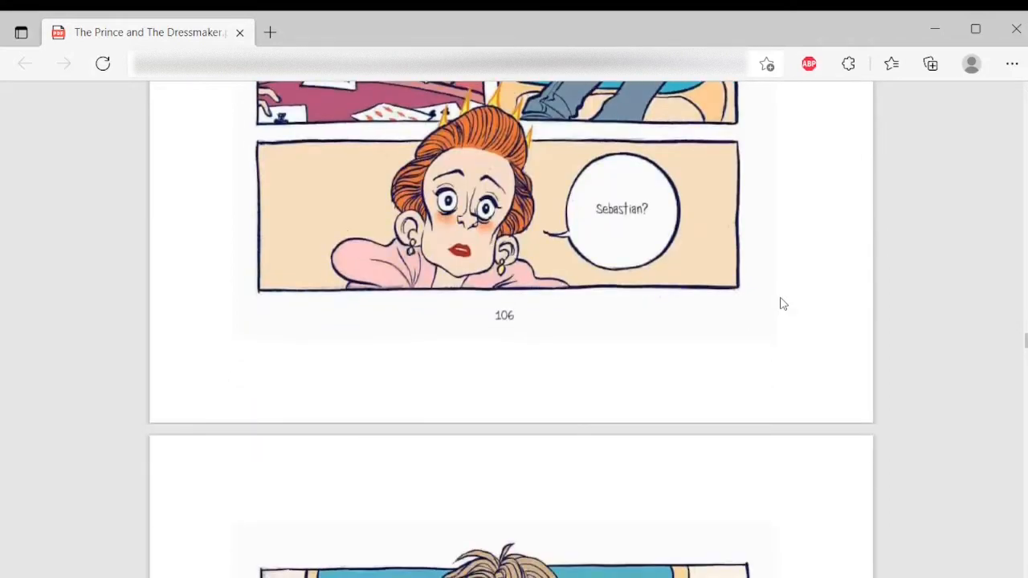
{"action": "scroll", "scroll_direction": "down", "scroll_amount": 3}
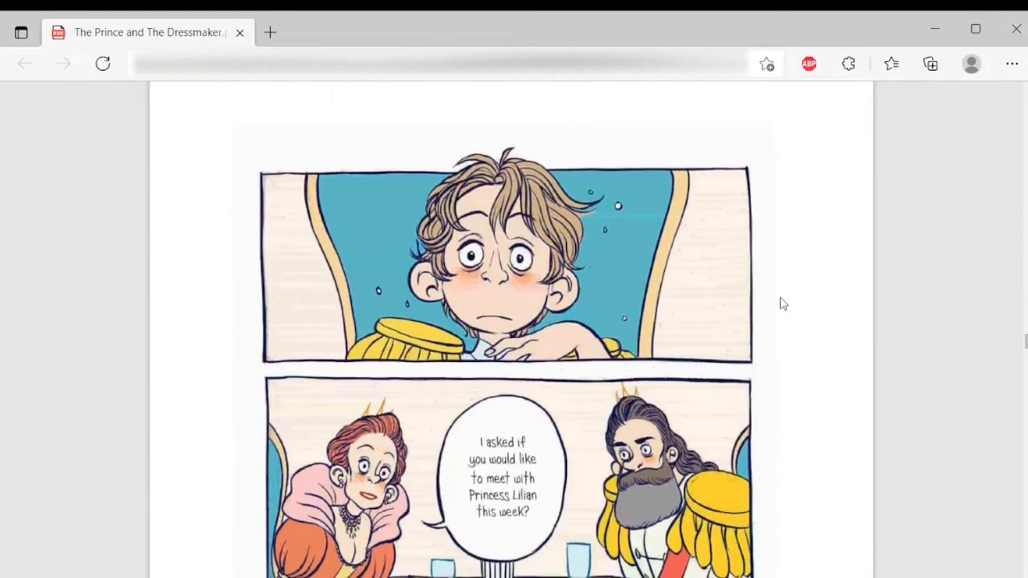
{"action": "mouse_move", "coordinate": [905, 276]}
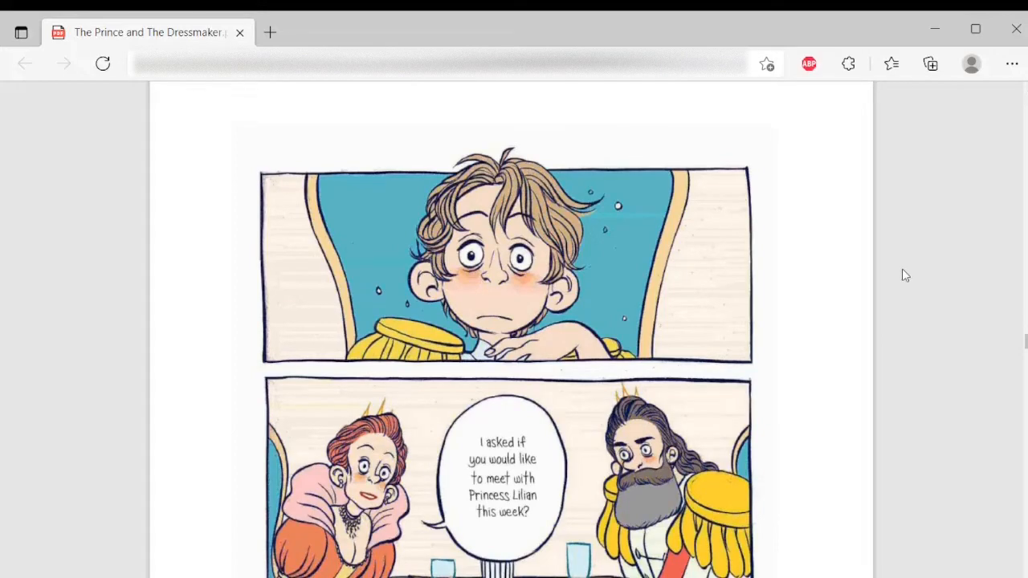
{"action": "scroll", "scroll_direction": "down", "scroll_amount": 3}
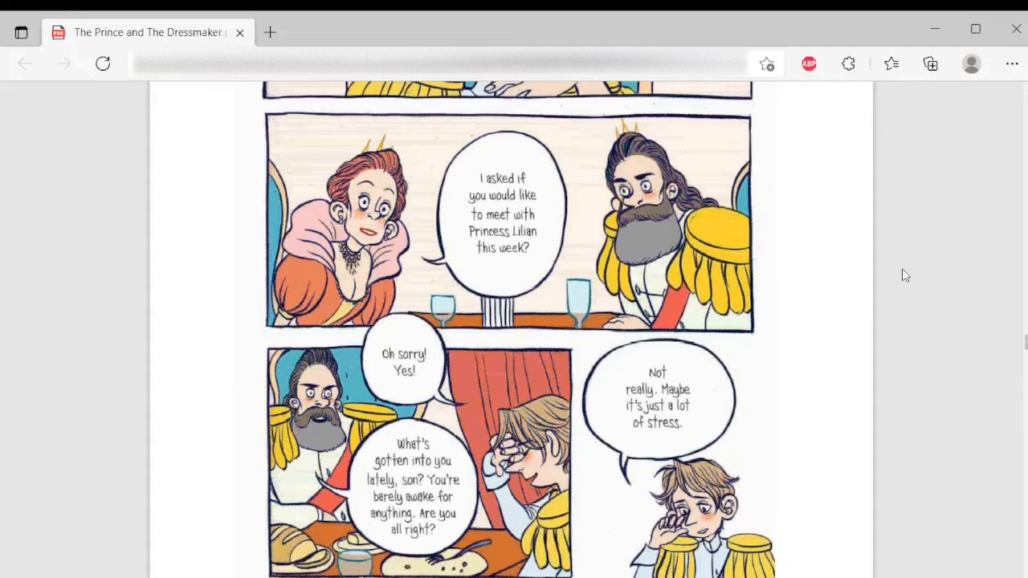
{"action": "mouse_move", "coordinate": [755, 282]}
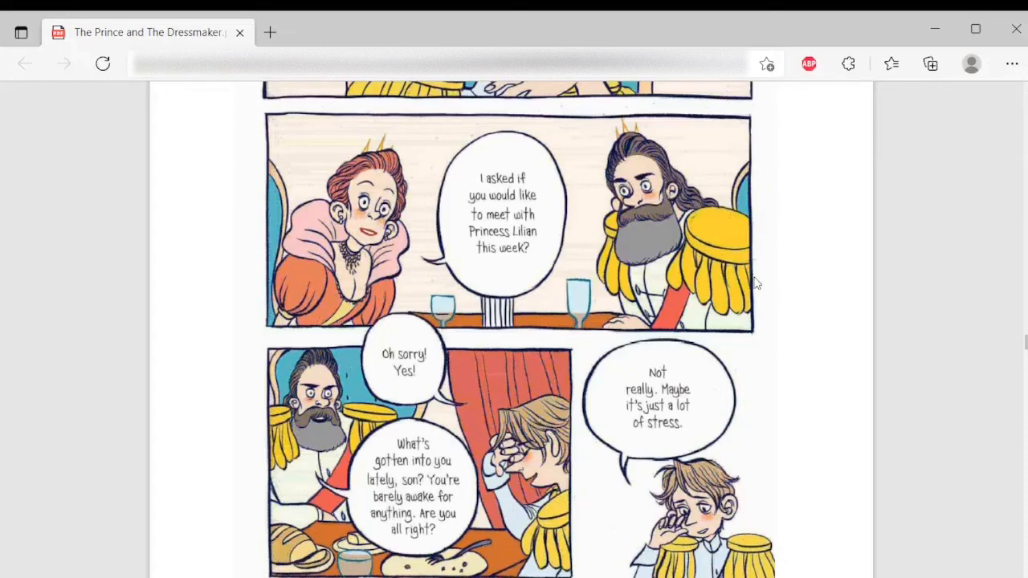
{"action": "mouse_move", "coordinate": [861, 235]}
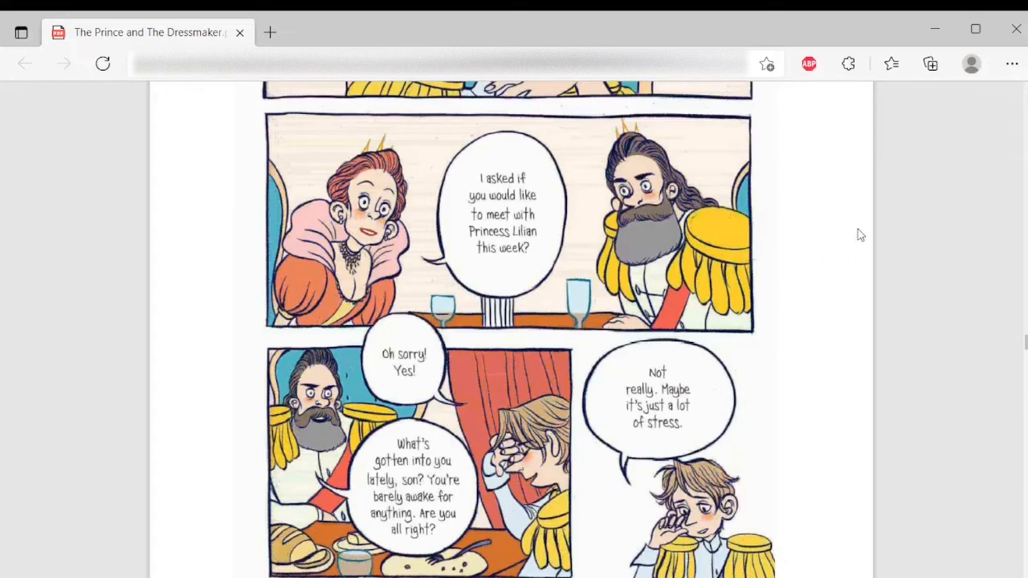
{"action": "scroll", "scroll_direction": "down", "scroll_amount": 3}
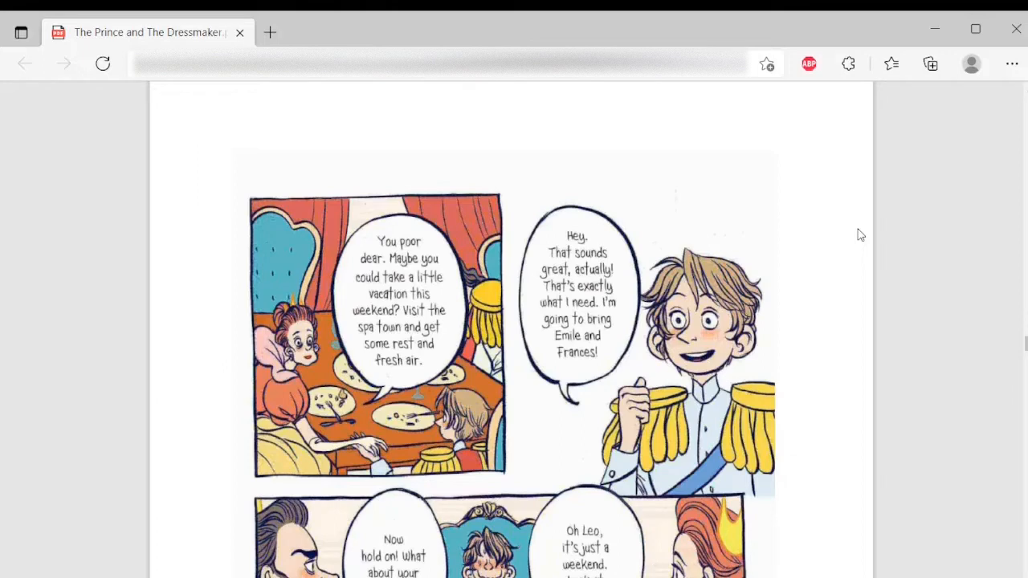
{"action": "scroll", "scroll_direction": "down", "scroll_amount": 3}
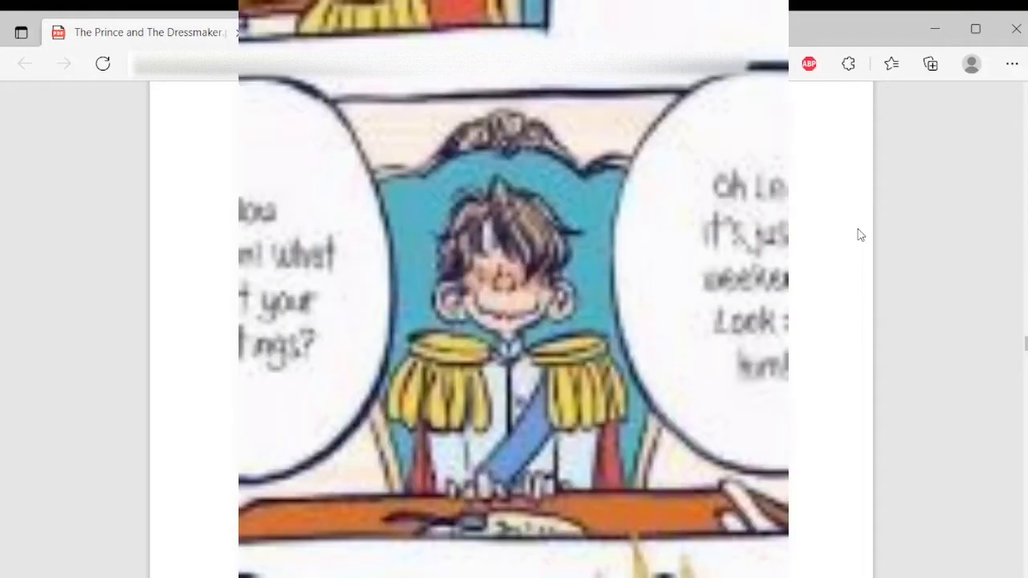
{"action": "scroll", "scroll_direction": "up", "scroll_amount": 3}
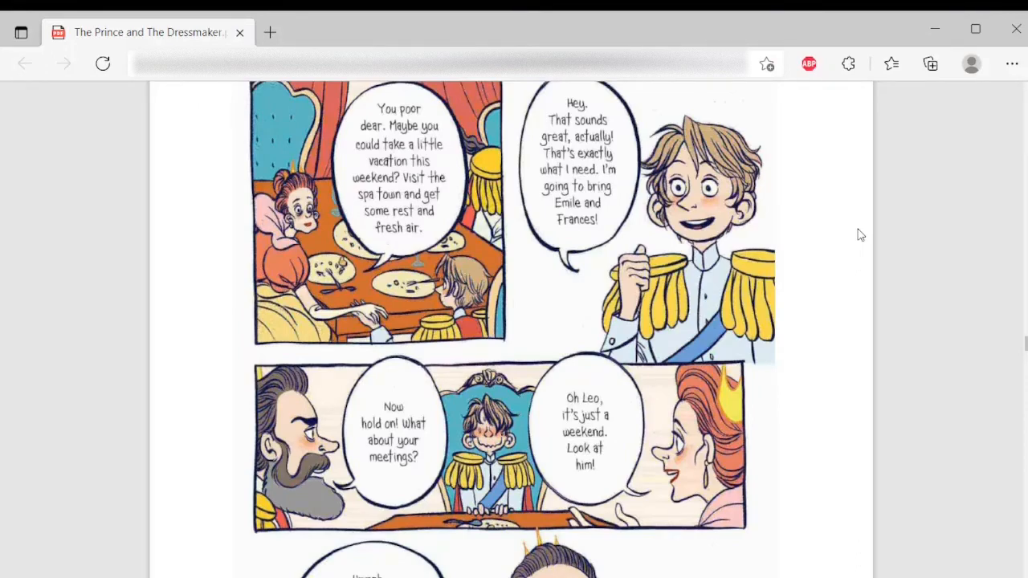
{"action": "scroll", "scroll_direction": "down", "scroll_amount": 3}
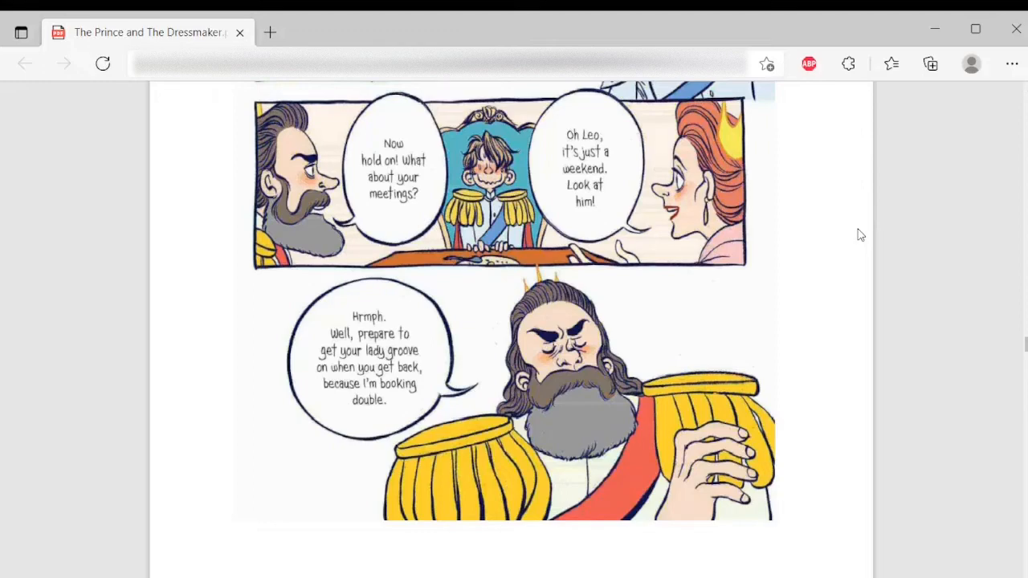
{"action": "scroll", "scroll_direction": "down", "scroll_amount": 3}
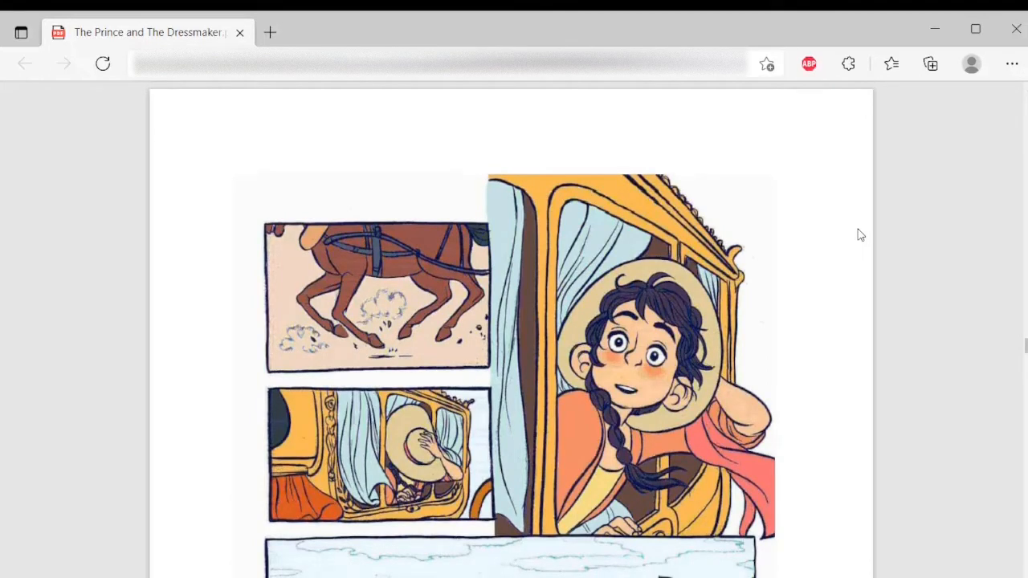
{"action": "scroll", "scroll_direction": "down", "scroll_amount": 3}
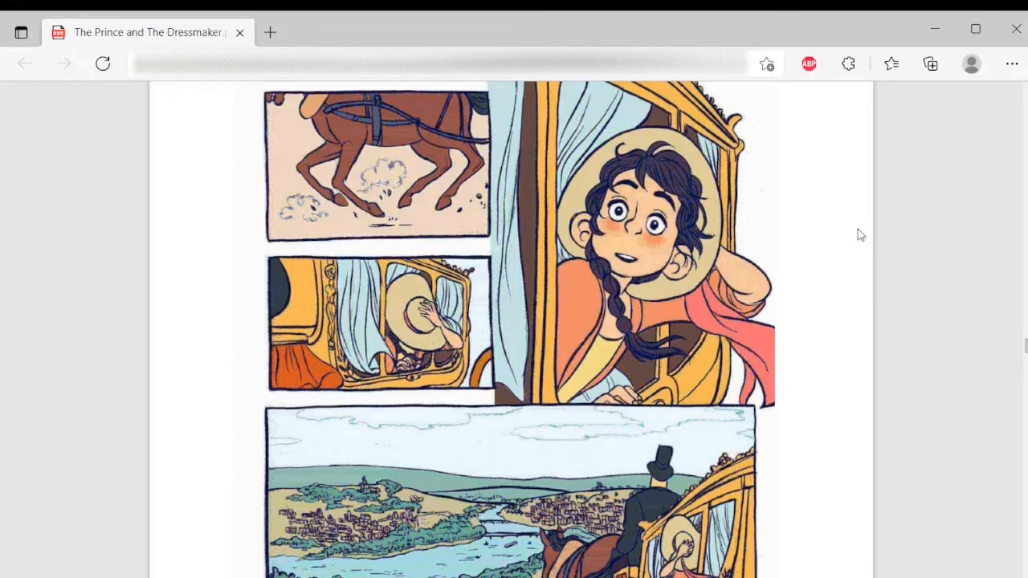
{"action": "scroll", "scroll_direction": "down", "scroll_amount": 3}
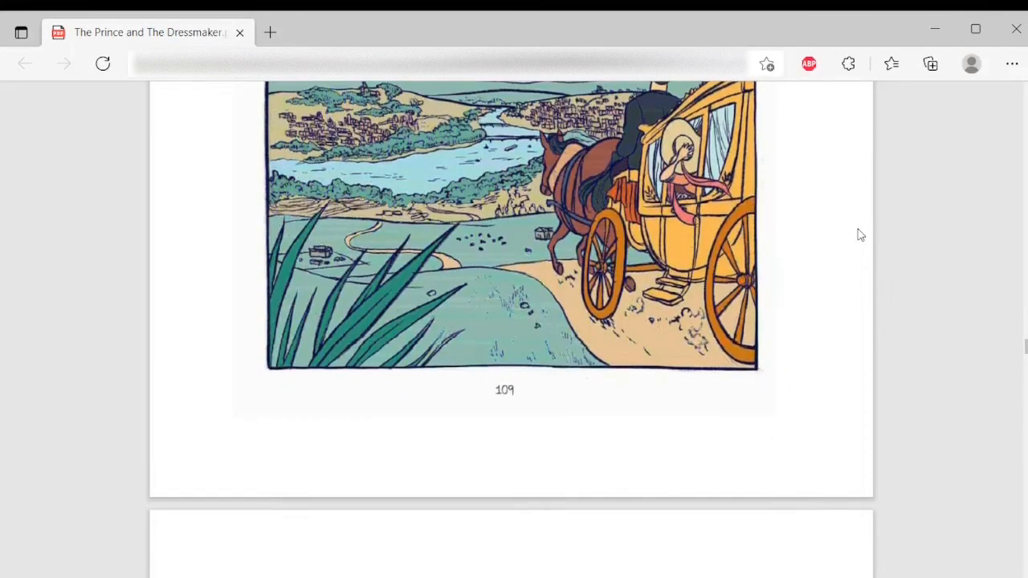
{"action": "scroll", "scroll_direction": "up", "scroll_amount": 3}
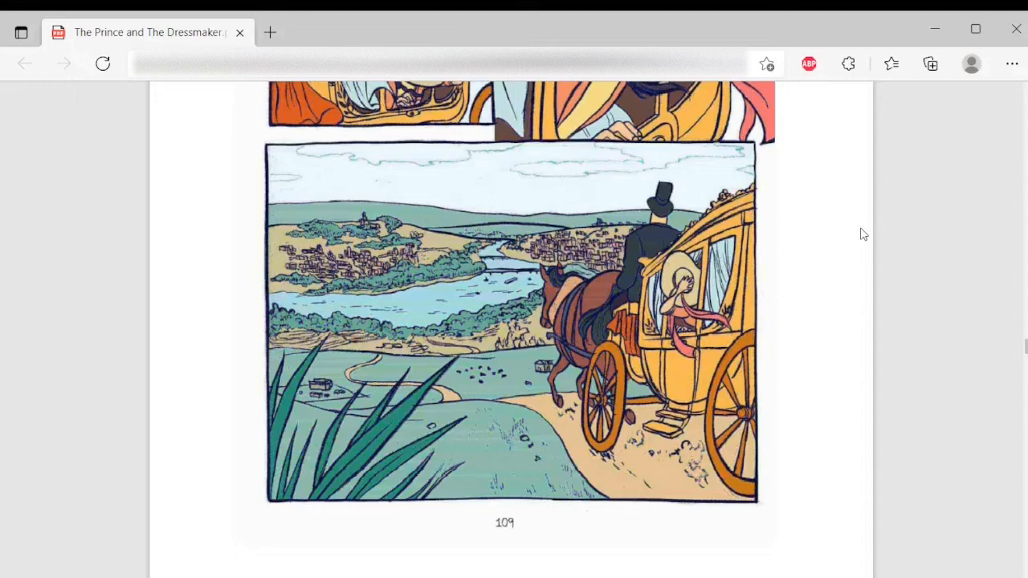
{"action": "scroll", "scroll_direction": "down", "scroll_amount": 3}
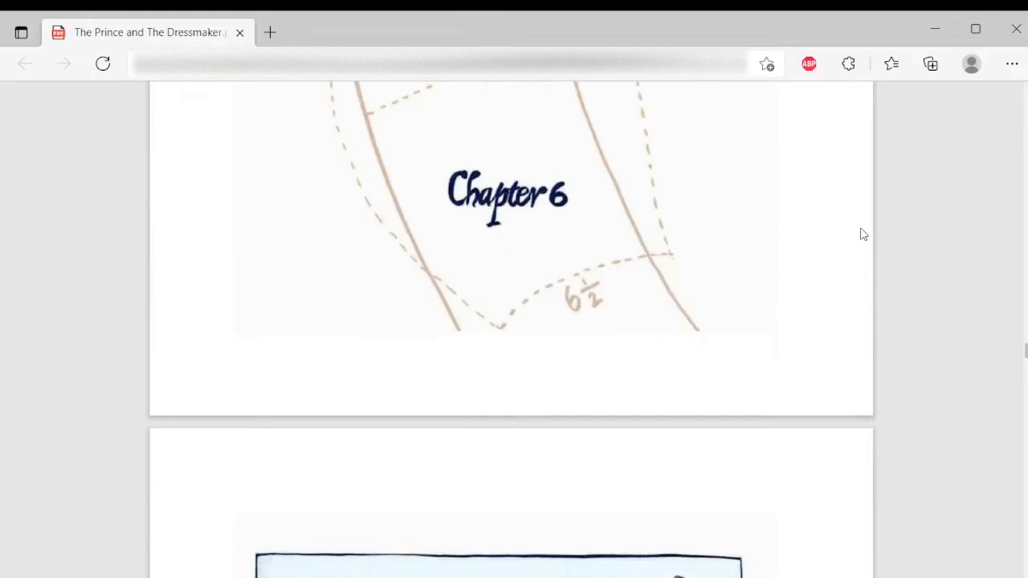
{"action": "scroll", "scroll_direction": "up", "scroll_amount": 3}
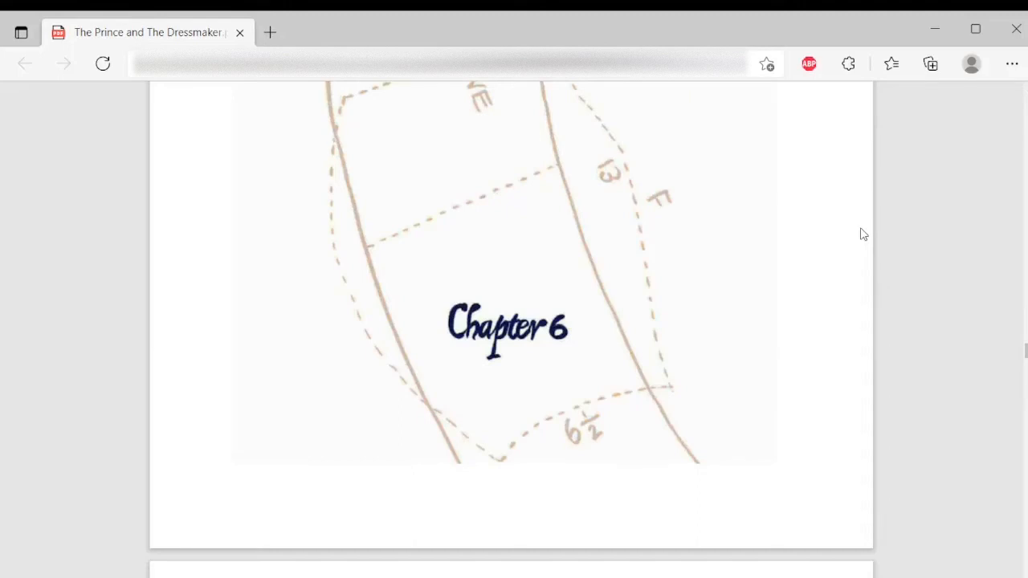
{"action": "scroll", "scroll_direction": "down", "scroll_amount": 3}
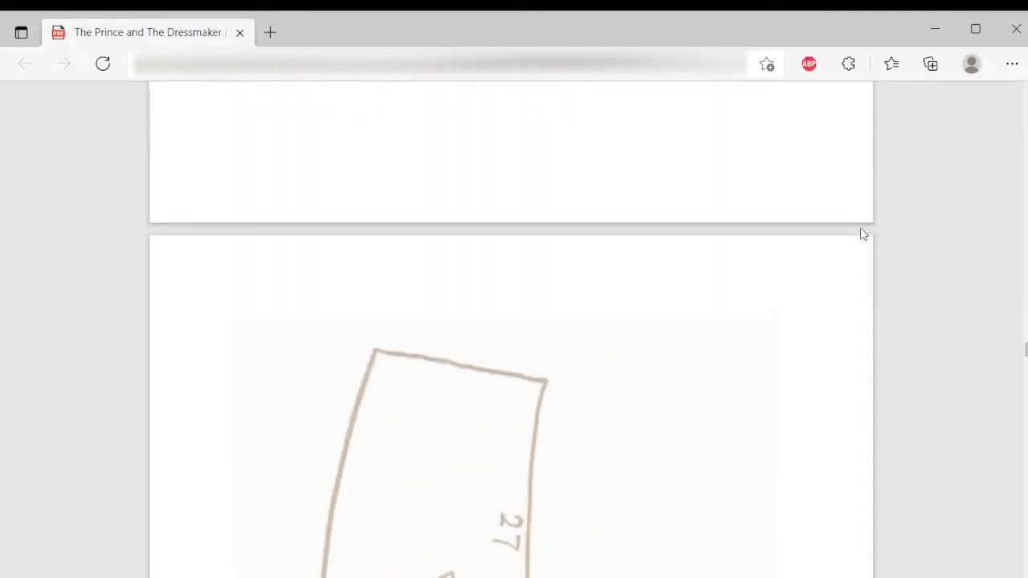
{"action": "scroll", "scroll_direction": "down", "scroll_amount": 3}
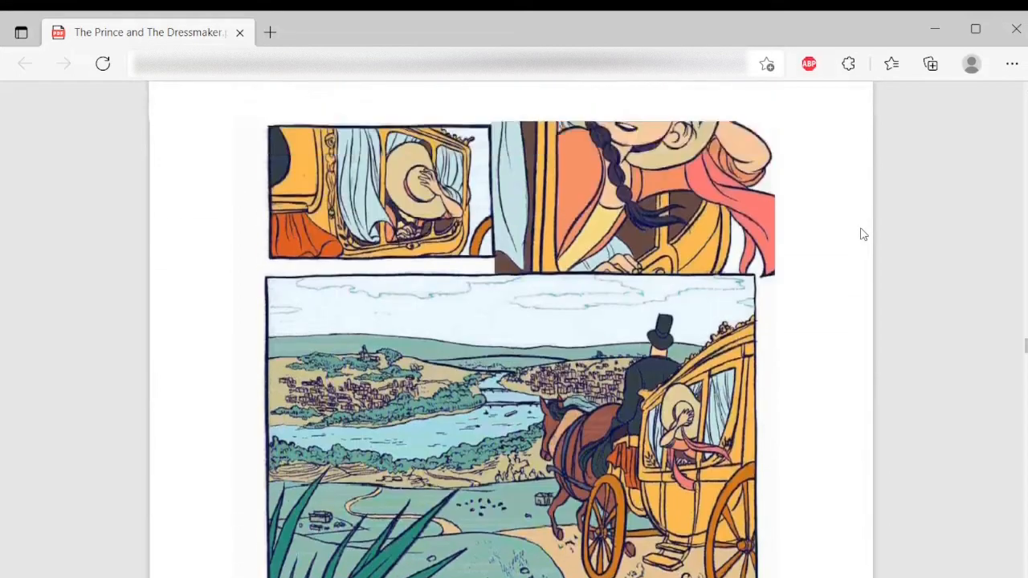
{"action": "scroll", "scroll_direction": "down", "scroll_amount": 3}
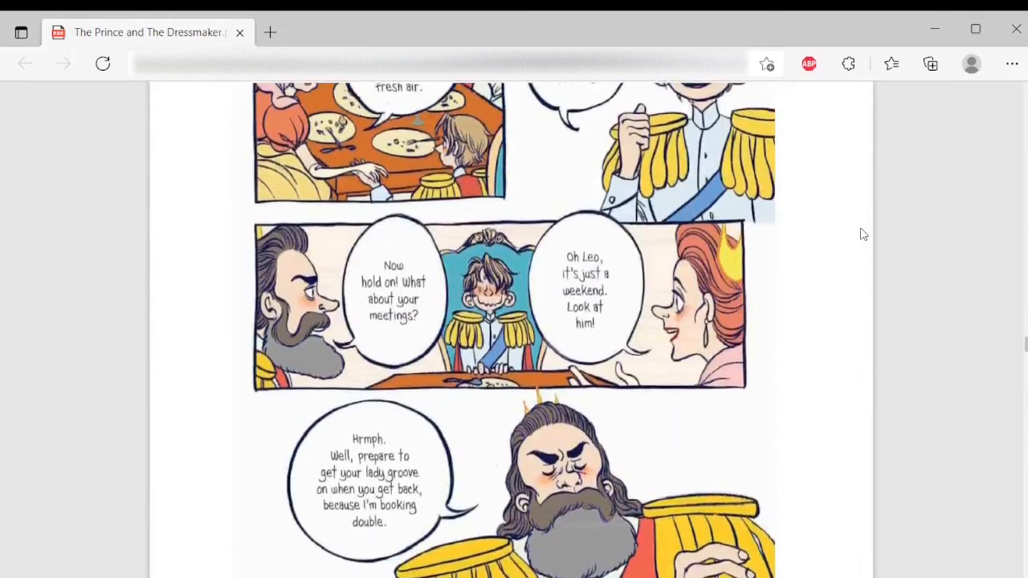
{"action": "scroll", "scroll_direction": "down", "scroll_amount": 3}
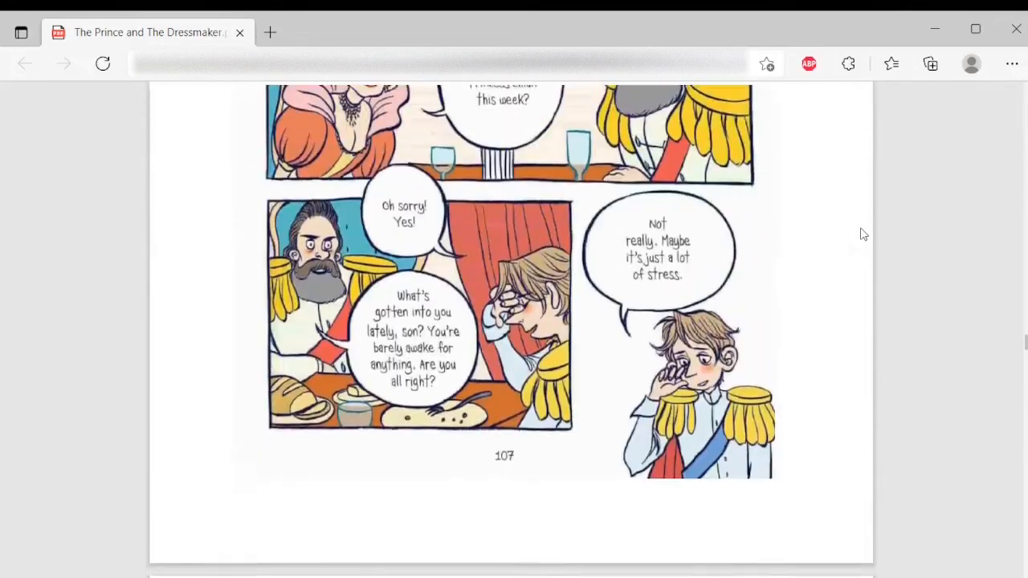
{"action": "scroll", "scroll_direction": "down", "scroll_amount": 3}
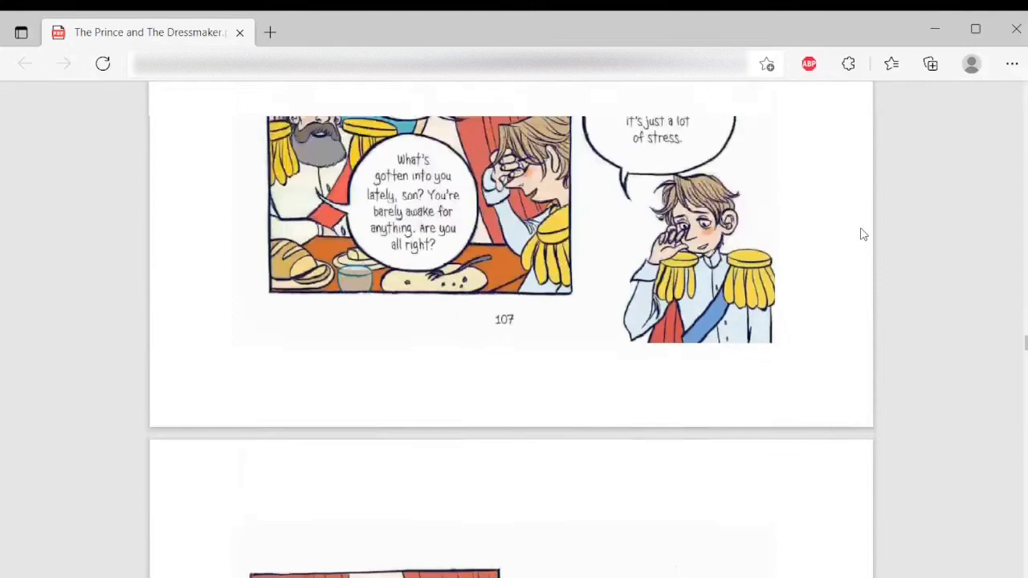
{"action": "scroll", "scroll_direction": "down", "scroll_amount": 3}
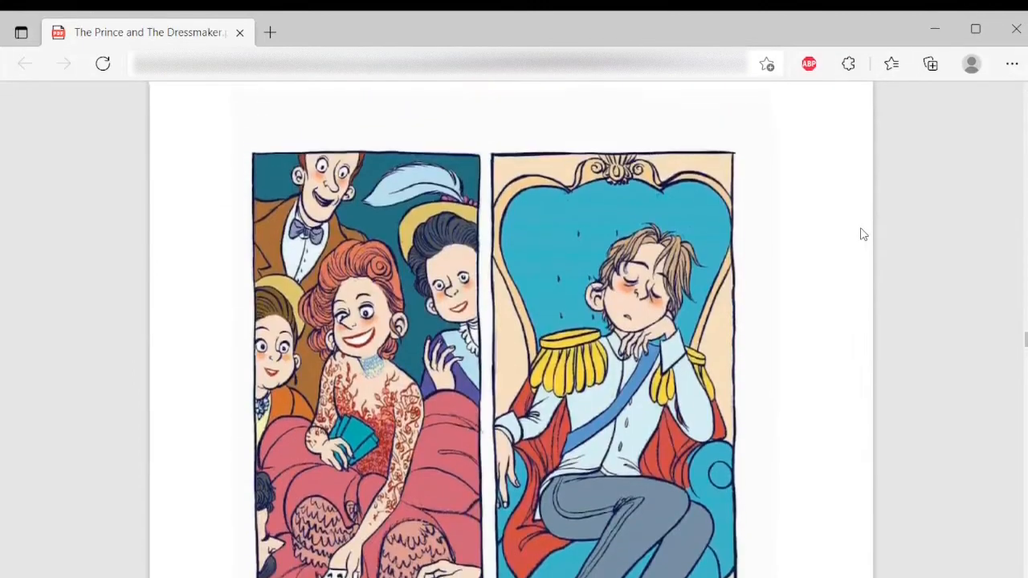
{"action": "scroll", "scroll_direction": "down", "scroll_amount": 3}
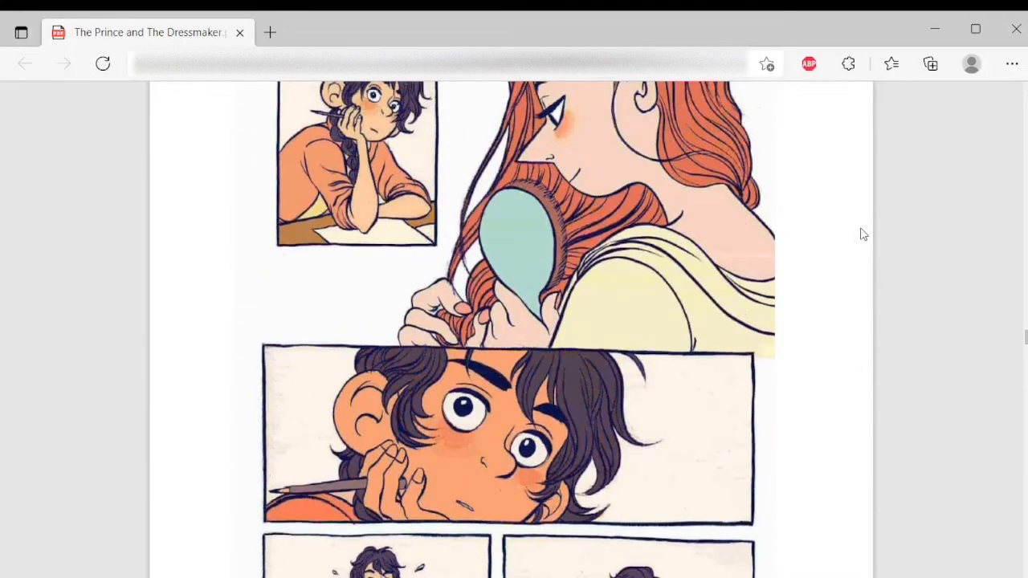
{"action": "scroll", "scroll_direction": "down", "scroll_amount": 3}
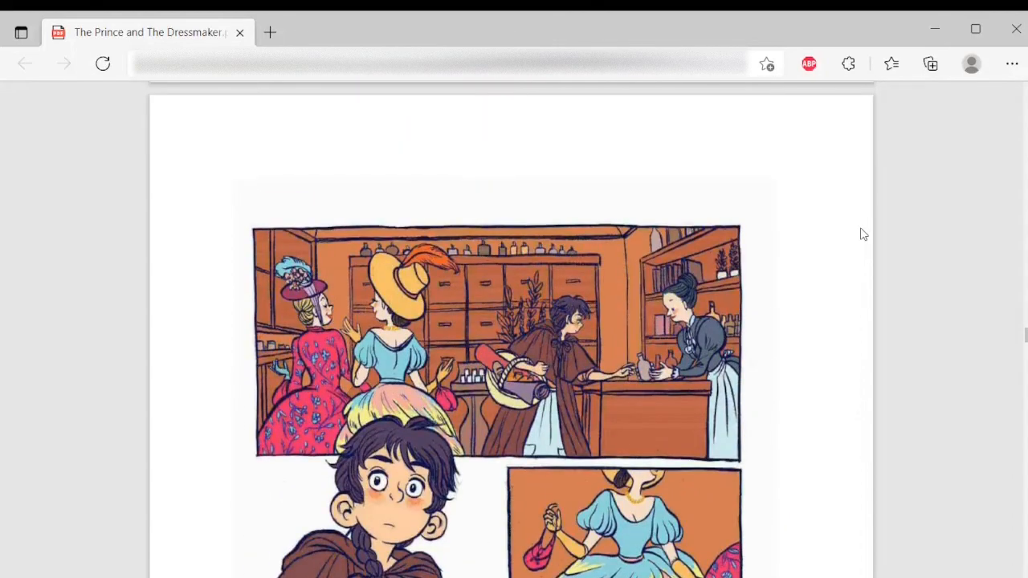
{"action": "scroll", "scroll_direction": "down", "scroll_amount": 3}
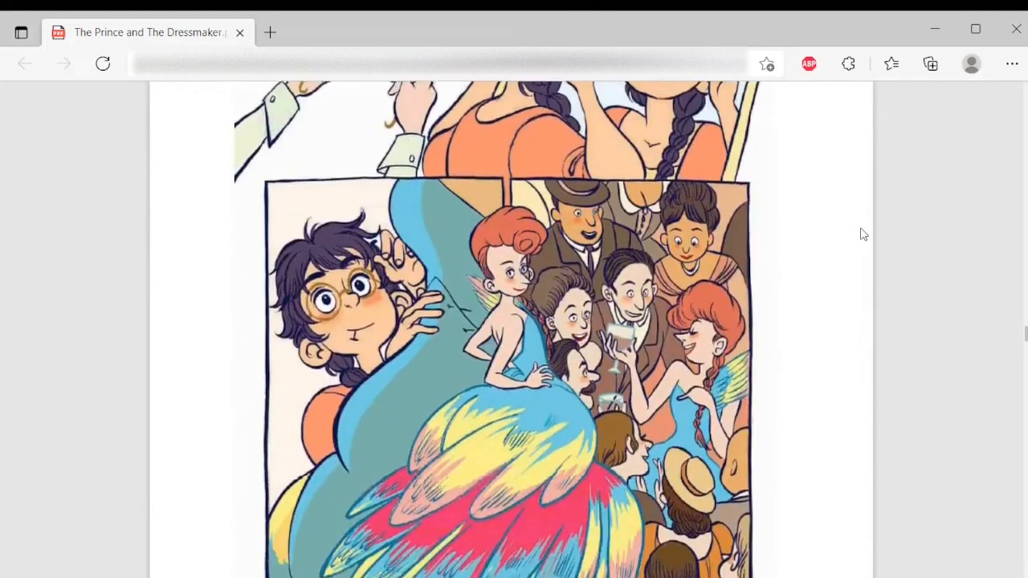
{"action": "scroll", "scroll_direction": "down", "scroll_amount": 3}
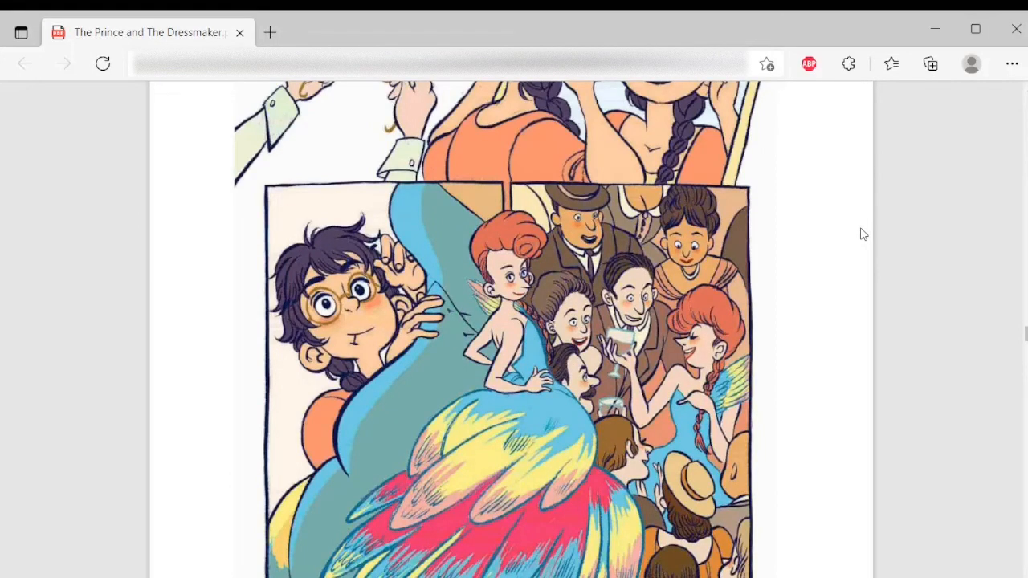
{"action": "scroll", "scroll_direction": "up", "scroll_amount": 3}
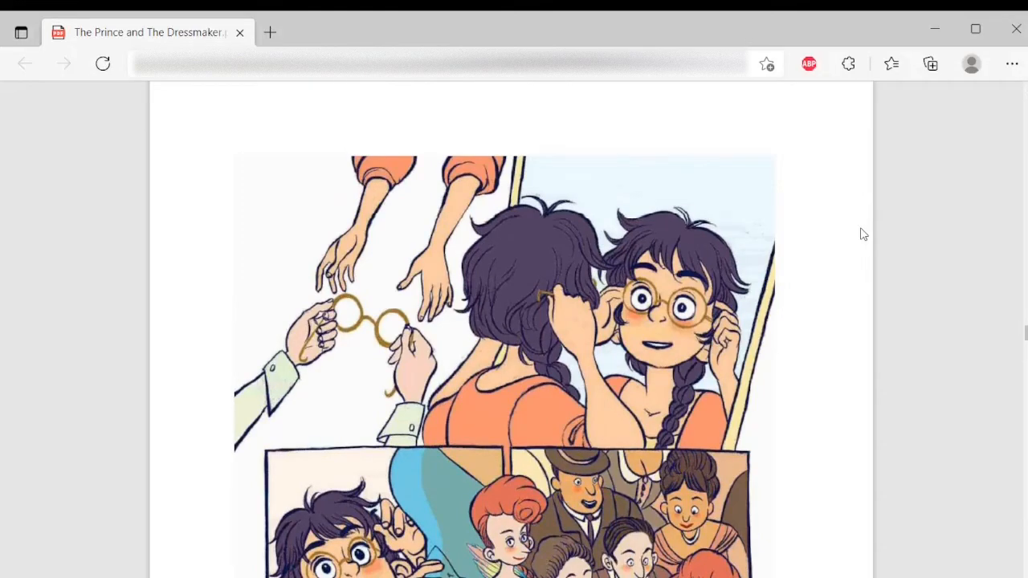
{"action": "scroll", "scroll_direction": "down", "scroll_amount": 3}
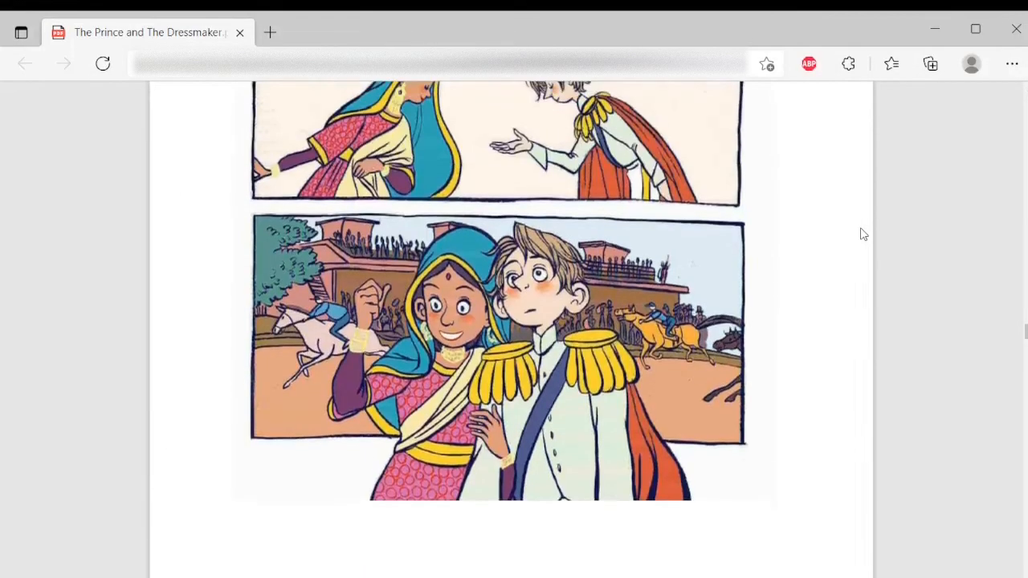
{"action": "scroll", "scroll_direction": "up", "scroll_amount": 3}
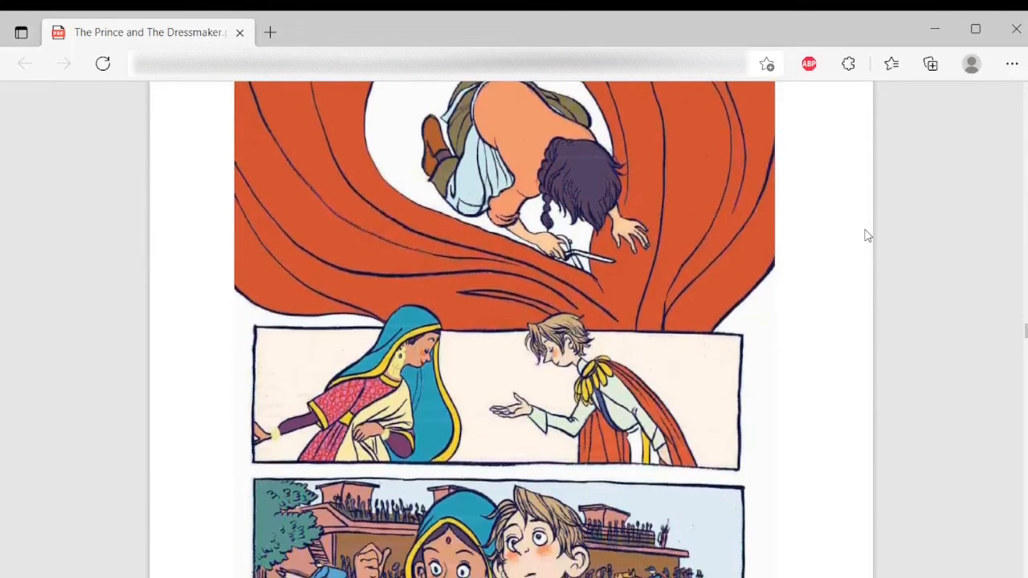
{"action": "scroll", "scroll_direction": "down", "scroll_amount": 3}
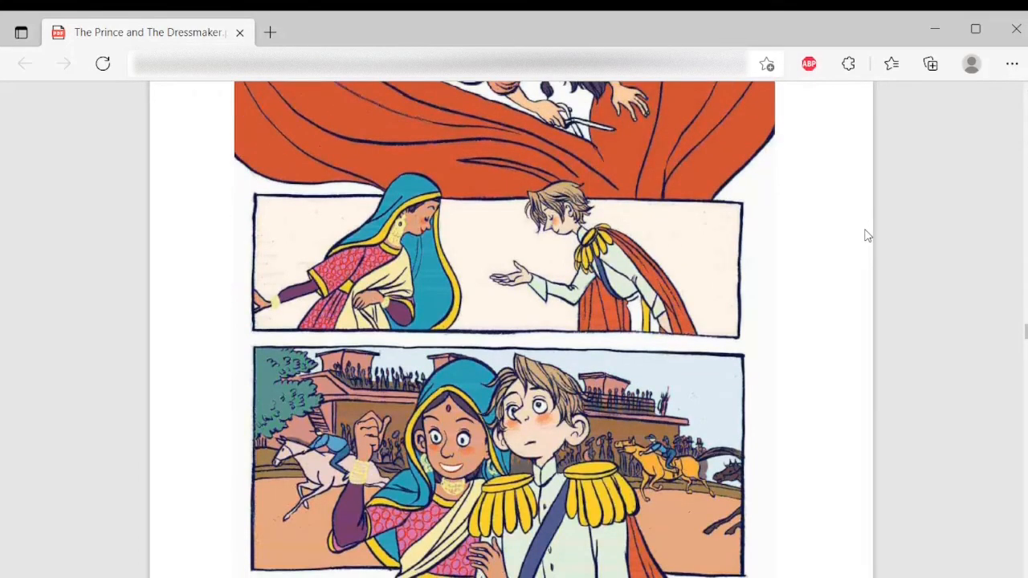
{"action": "scroll", "scroll_direction": "down", "scroll_amount": 3}
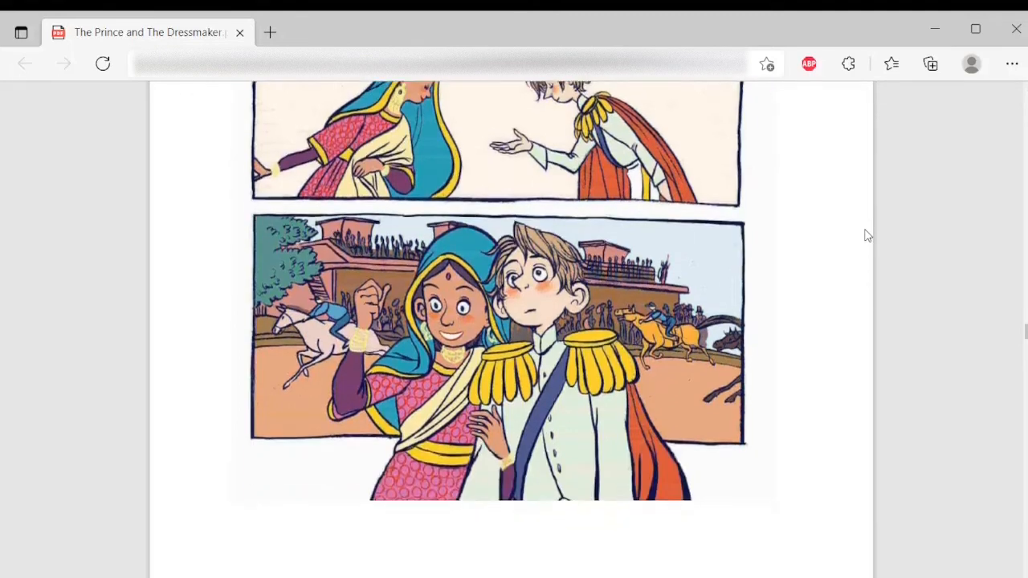
{"action": "scroll", "scroll_direction": "down", "scroll_amount": 3}
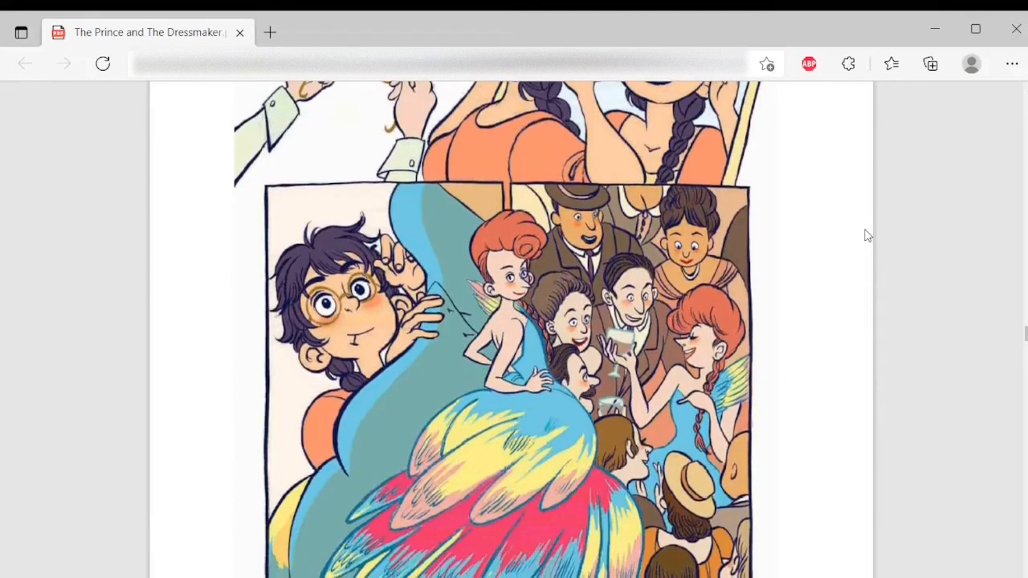
{"action": "scroll", "scroll_direction": "down", "scroll_amount": 3}
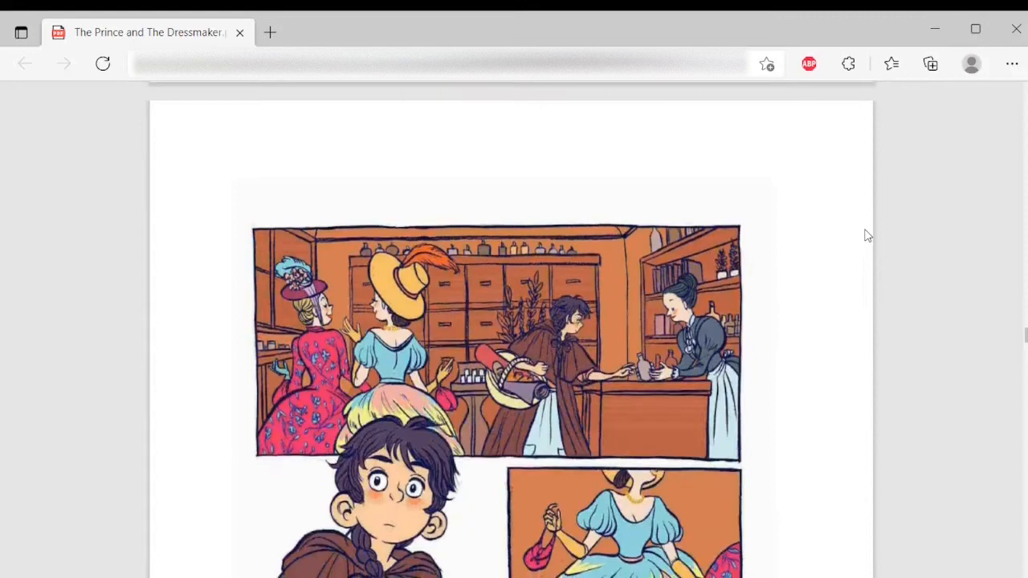
{"action": "scroll", "scroll_direction": "down", "scroll_amount": 3}
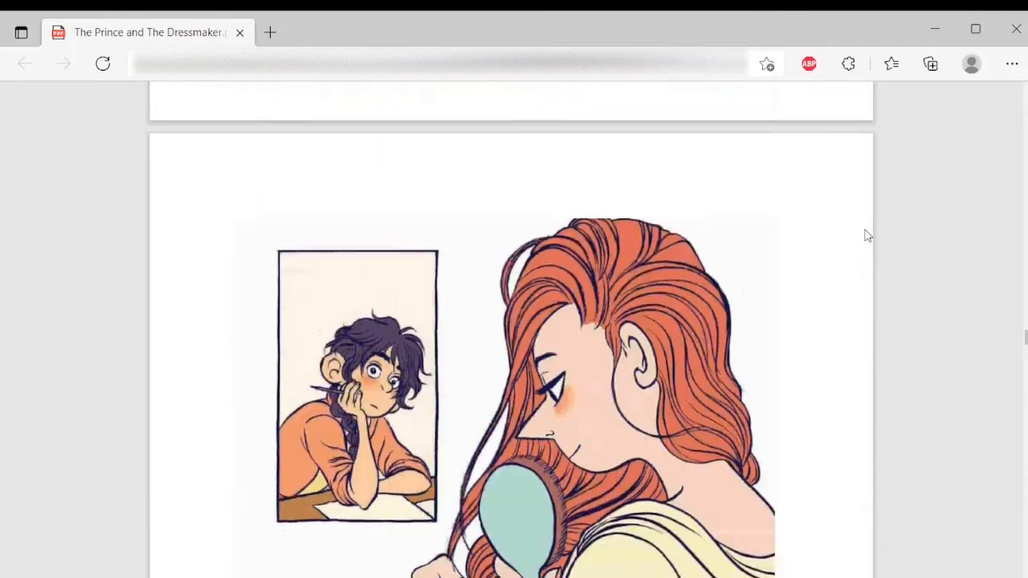
{"action": "scroll", "scroll_direction": "down", "scroll_amount": 3}
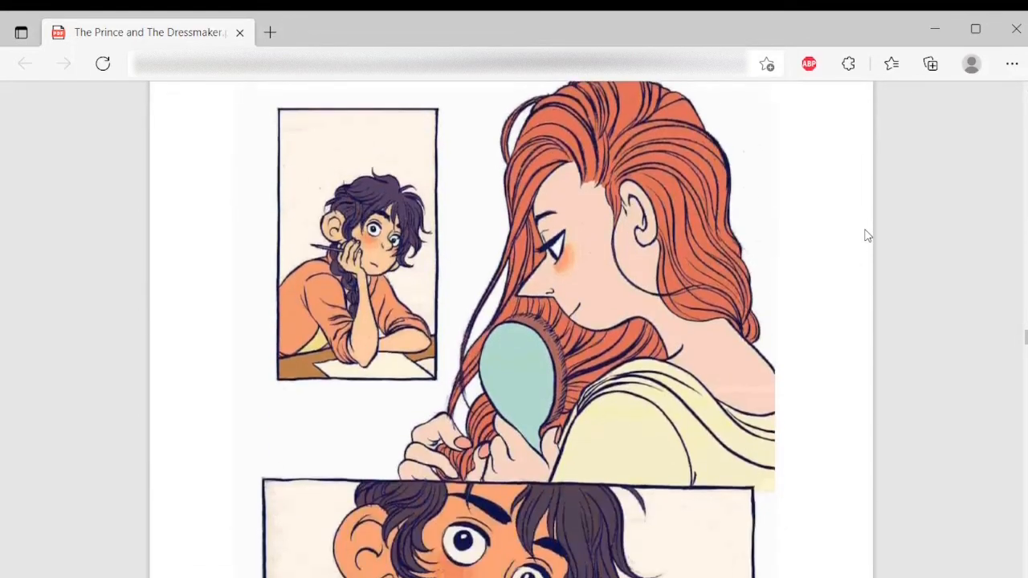
{"action": "scroll", "scroll_direction": "down", "scroll_amount": 3}
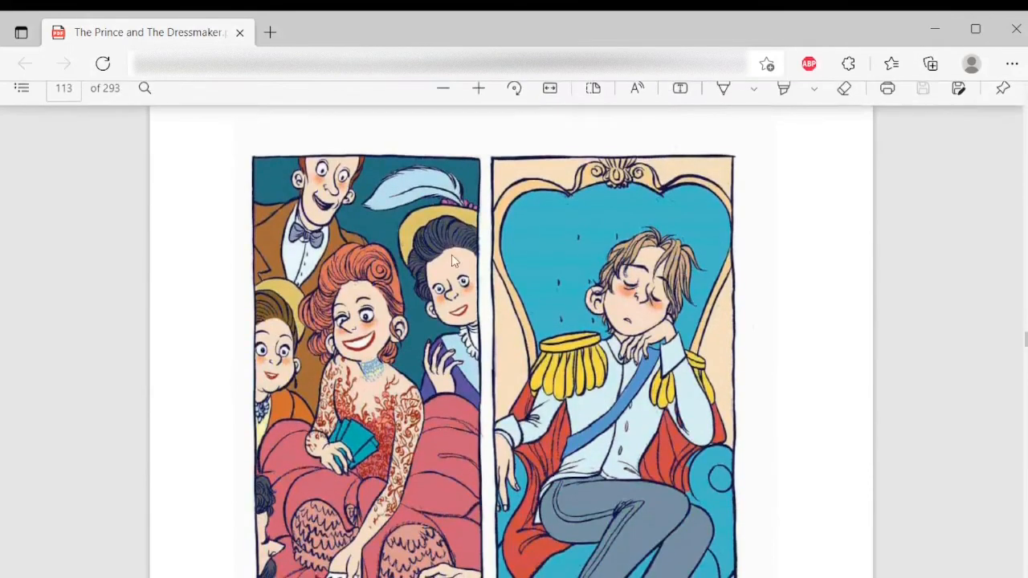
{"action": "scroll", "scroll_direction": "down", "scroll_amount": 3}
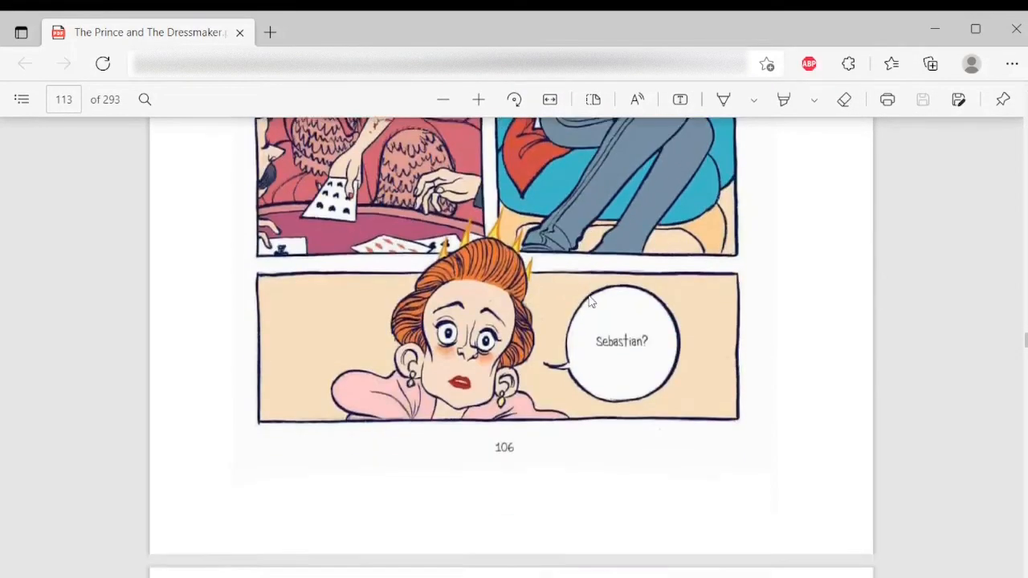
{"action": "scroll", "scroll_direction": "up", "scroll_amount": 3}
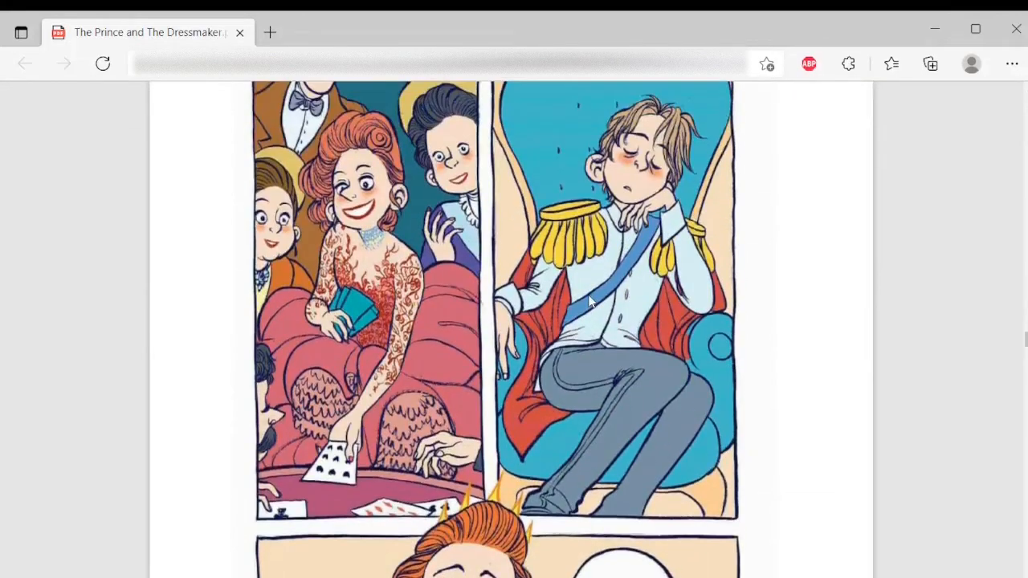
{"action": "scroll", "scroll_direction": "up", "scroll_amount": 3}
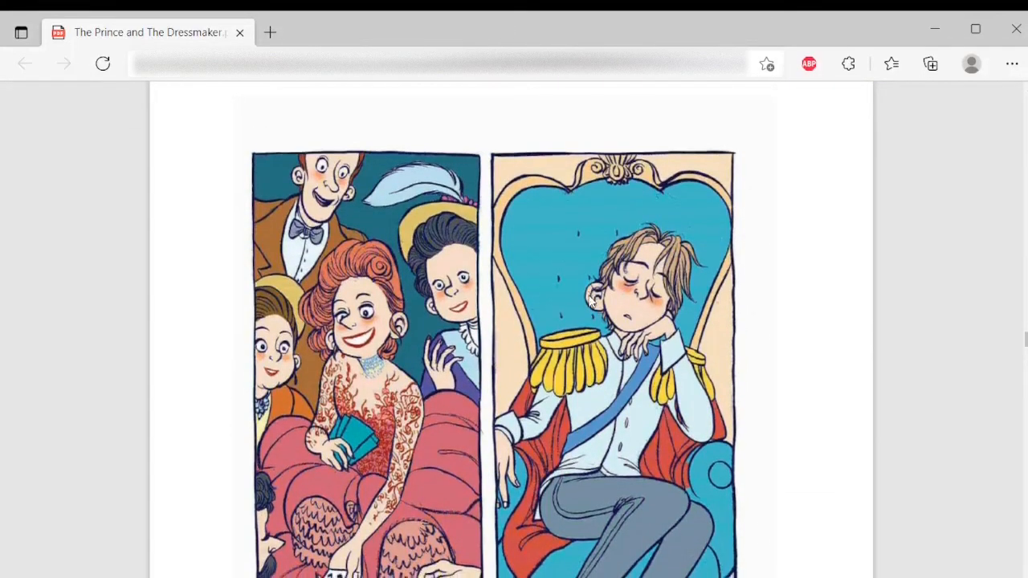
{"action": "scroll", "scroll_direction": "down", "scroll_amount": 3}
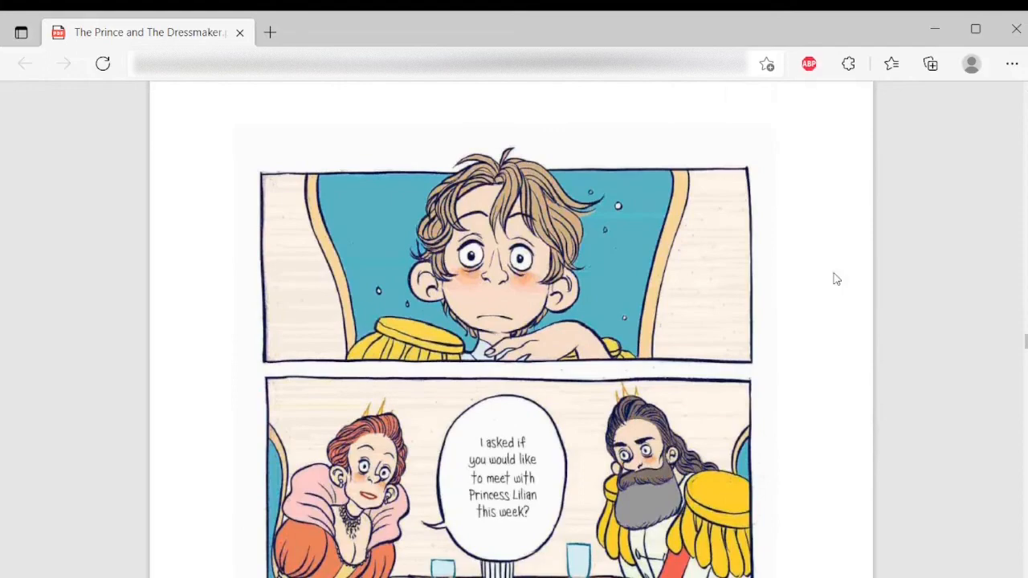
{"action": "scroll", "scroll_direction": "down", "scroll_amount": 3}
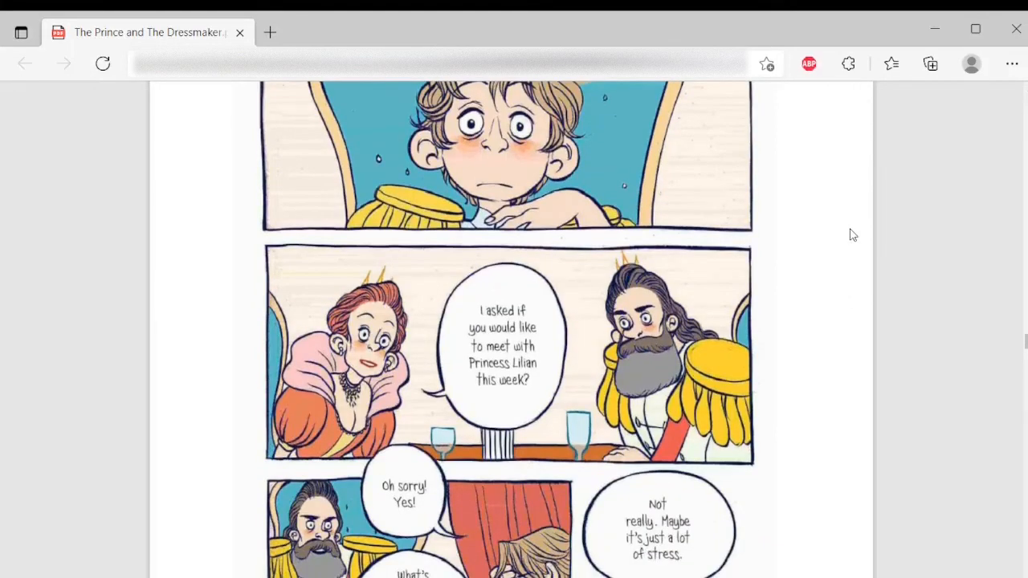
{"action": "scroll", "scroll_direction": "down", "scroll_amount": 3}
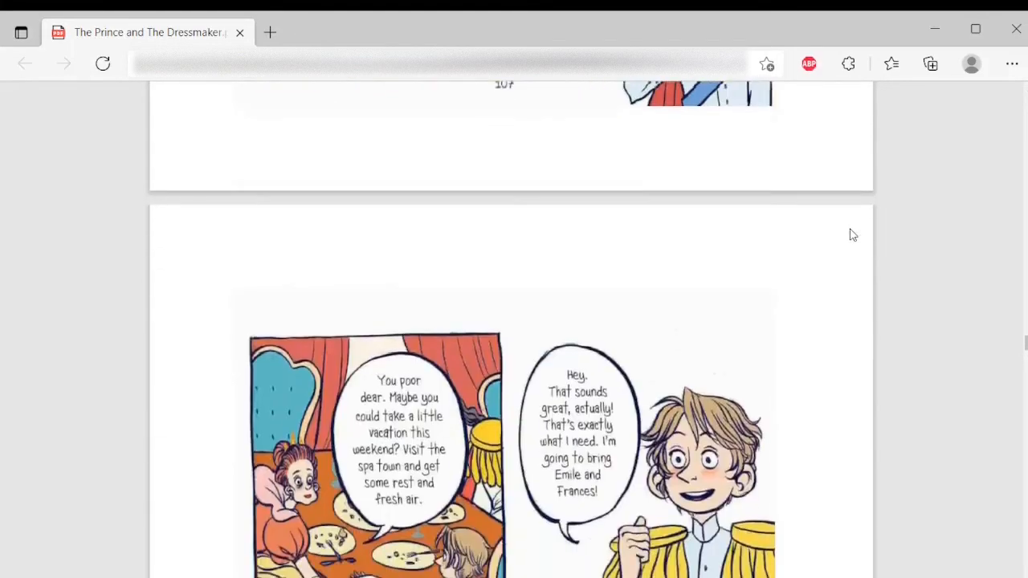
{"action": "scroll", "scroll_direction": "down", "scroll_amount": 3}
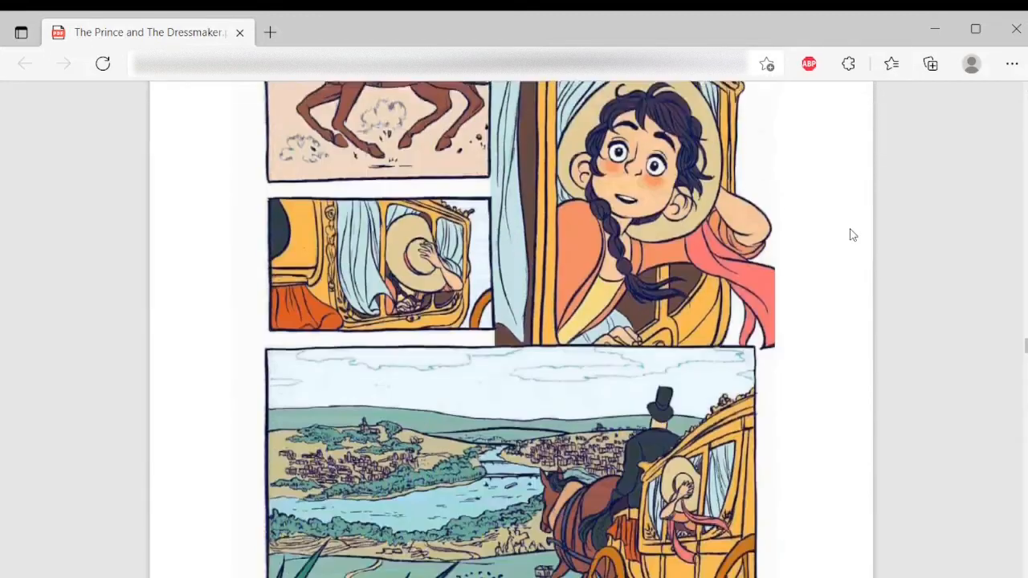
{"action": "scroll", "scroll_direction": "down", "scroll_amount": 3}
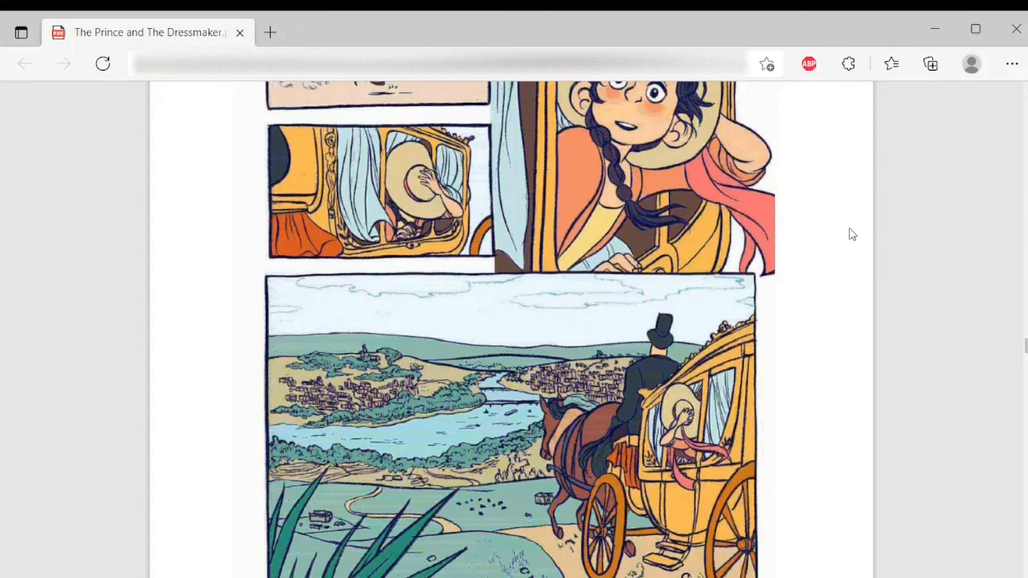
{"action": "scroll", "scroll_direction": "down", "scroll_amount": 3}
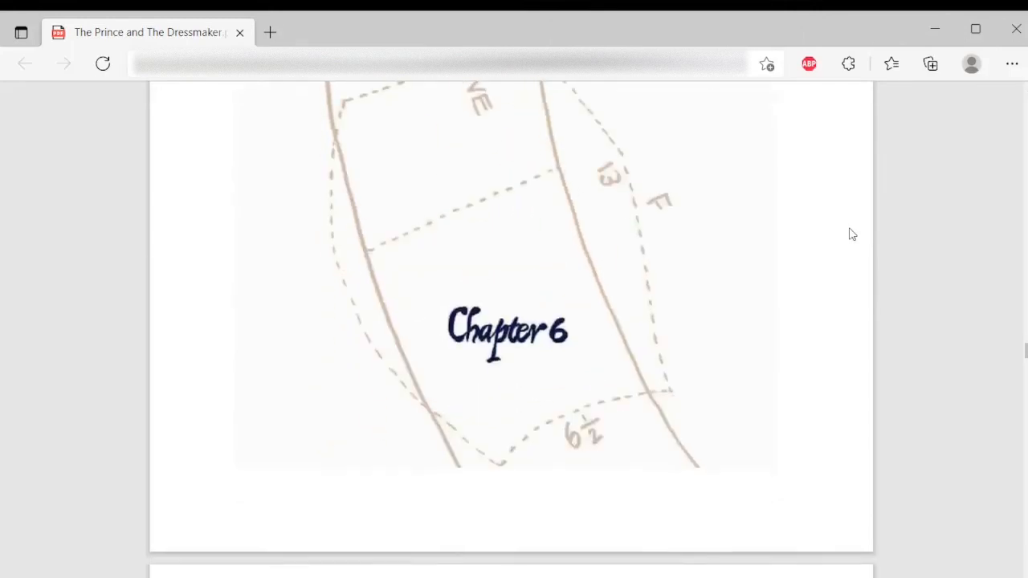
{"action": "scroll", "scroll_direction": "up", "scroll_amount": 3}
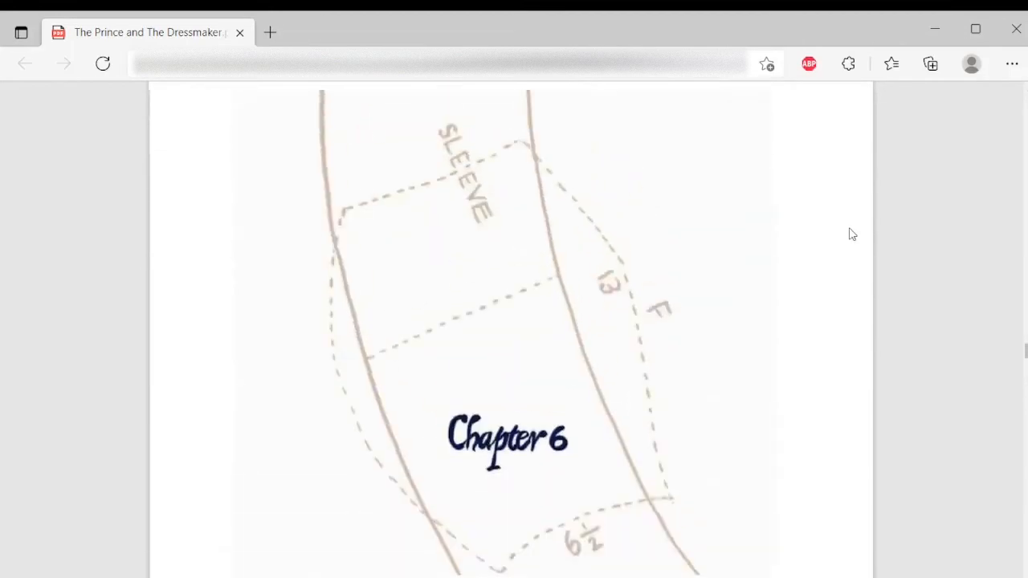
{"action": "scroll", "scroll_direction": "down", "scroll_amount": 3}
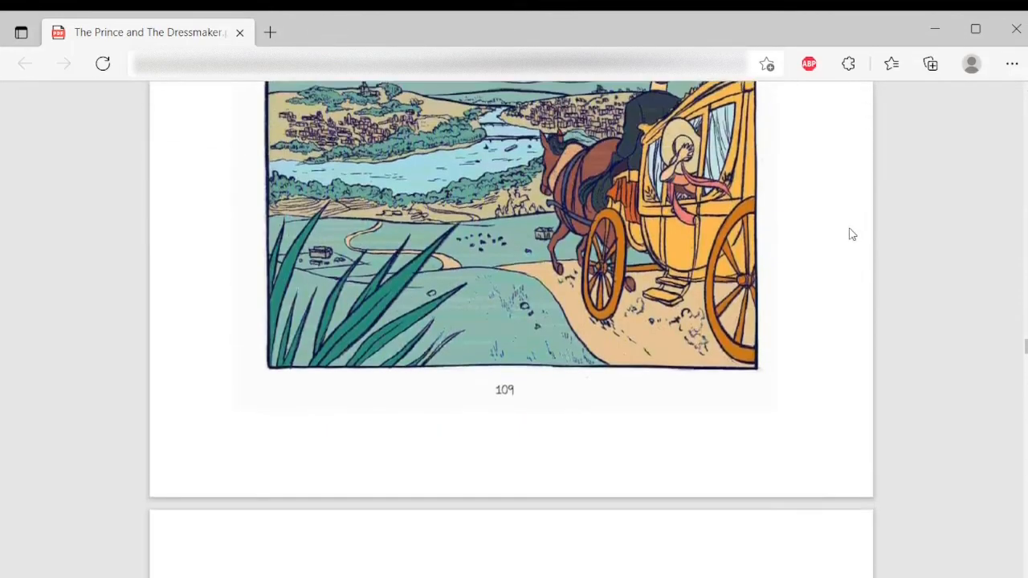
{"action": "scroll", "scroll_direction": "up", "scroll_amount": 3}
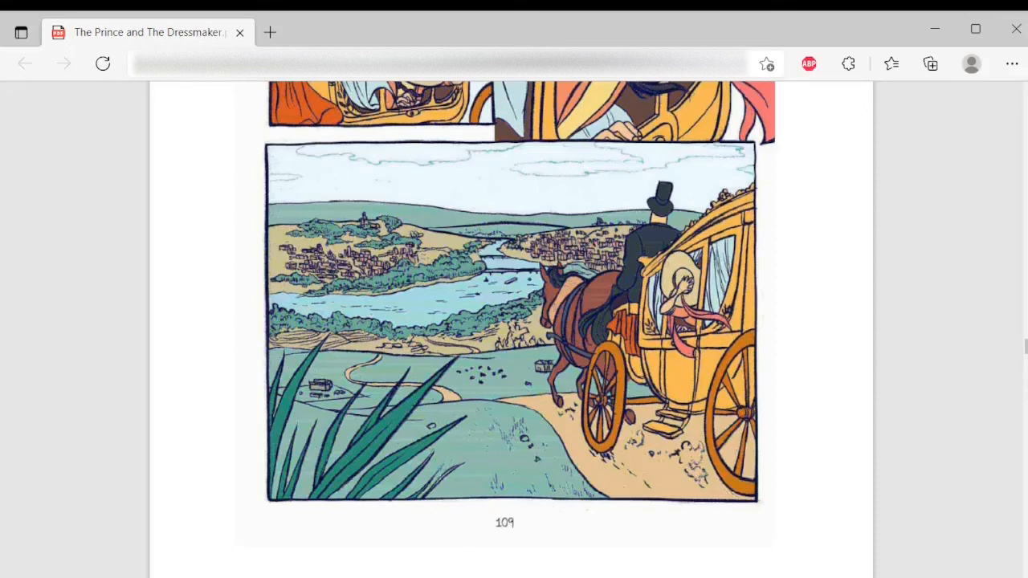
{"action": "mouse_move", "coordinate": [951, 215]}
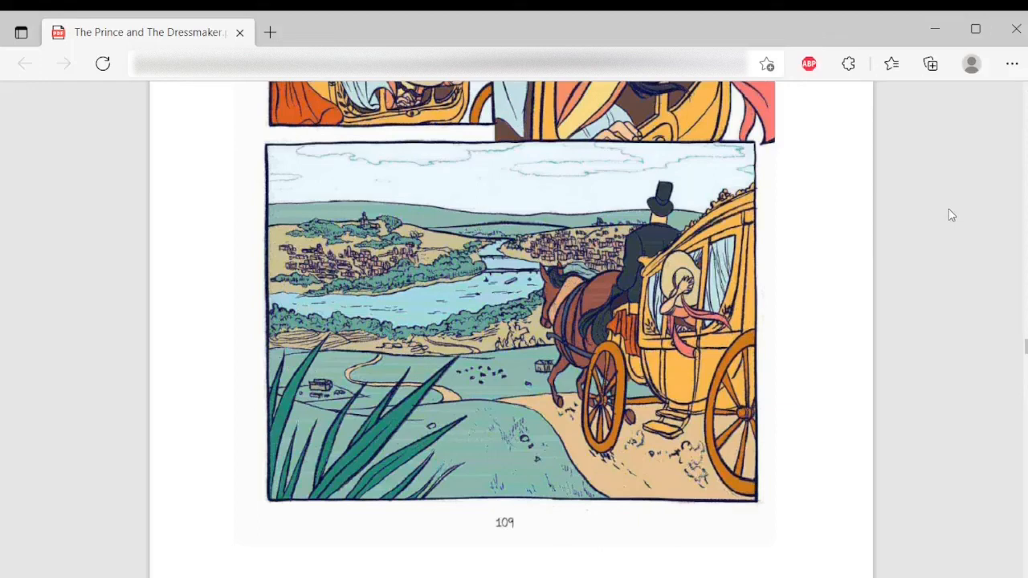